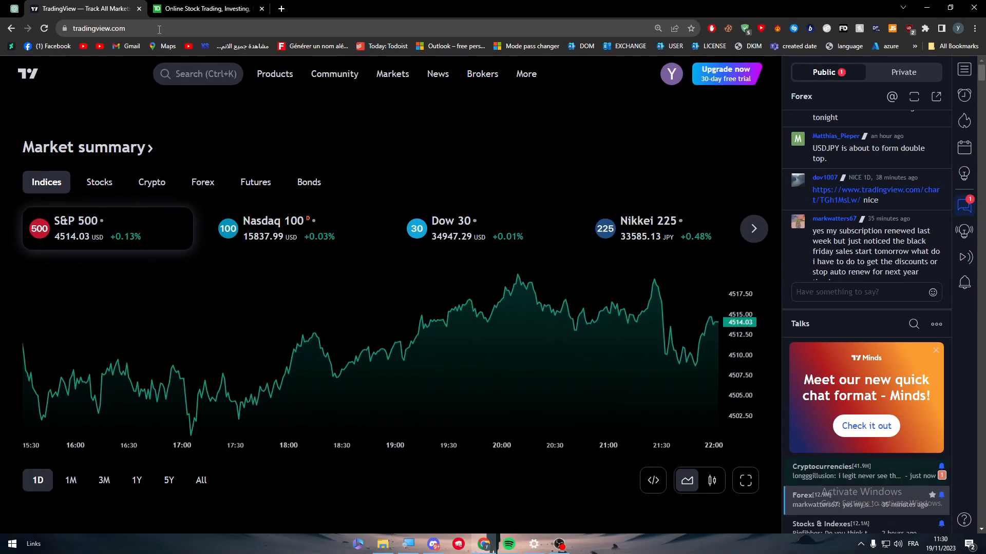
mouse_move(378, 115)
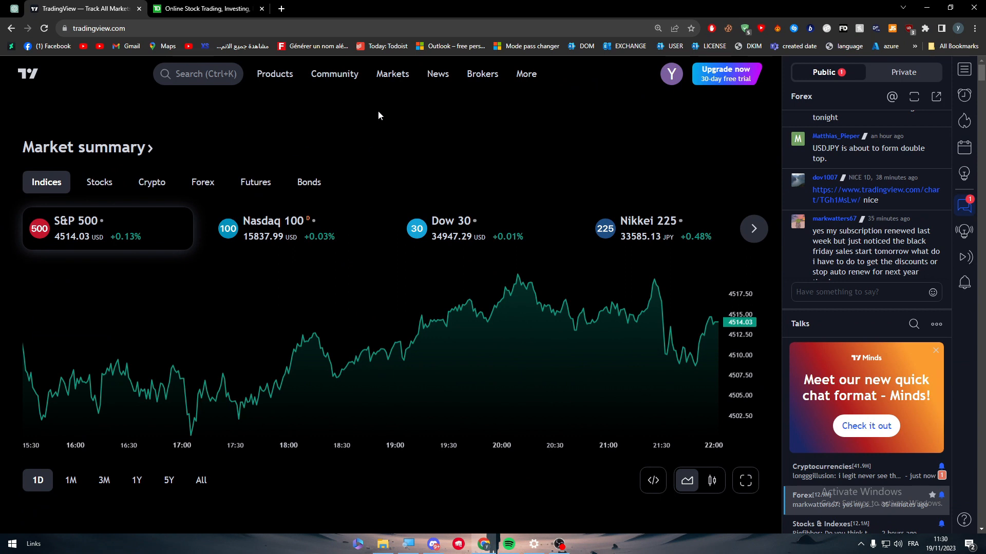
Step: Open the account options menu and dismiss it
left_click(671, 74)
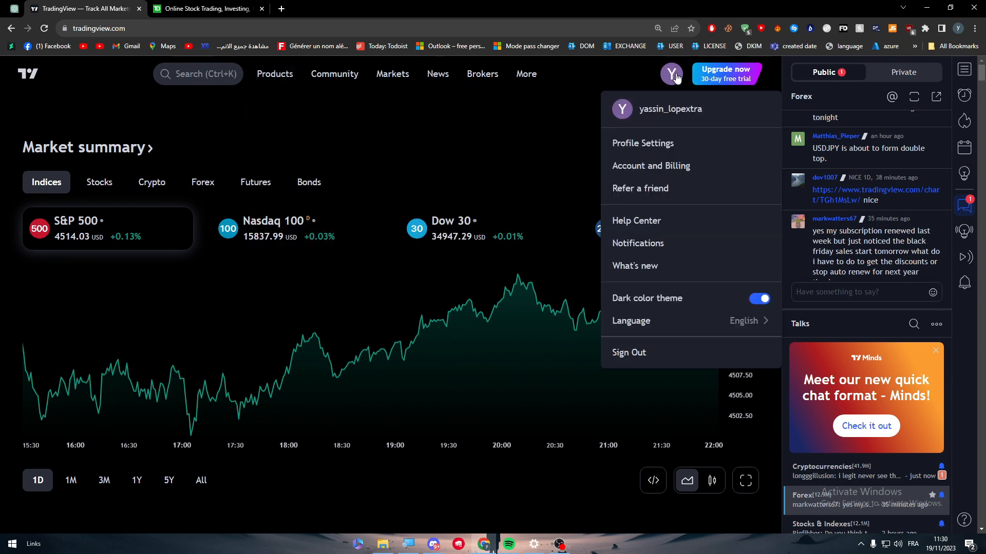
left_click(401, 177)
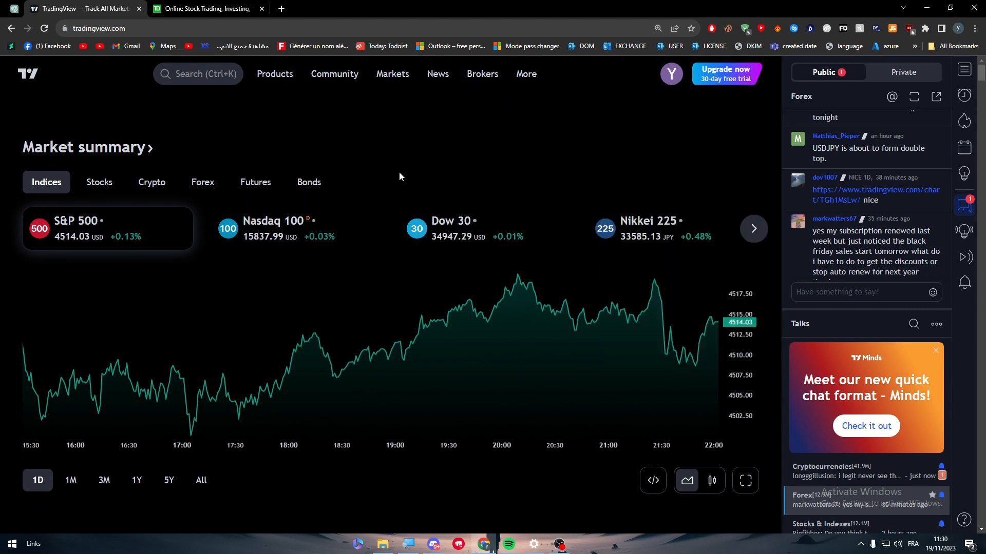
mouse_move(321, 121)
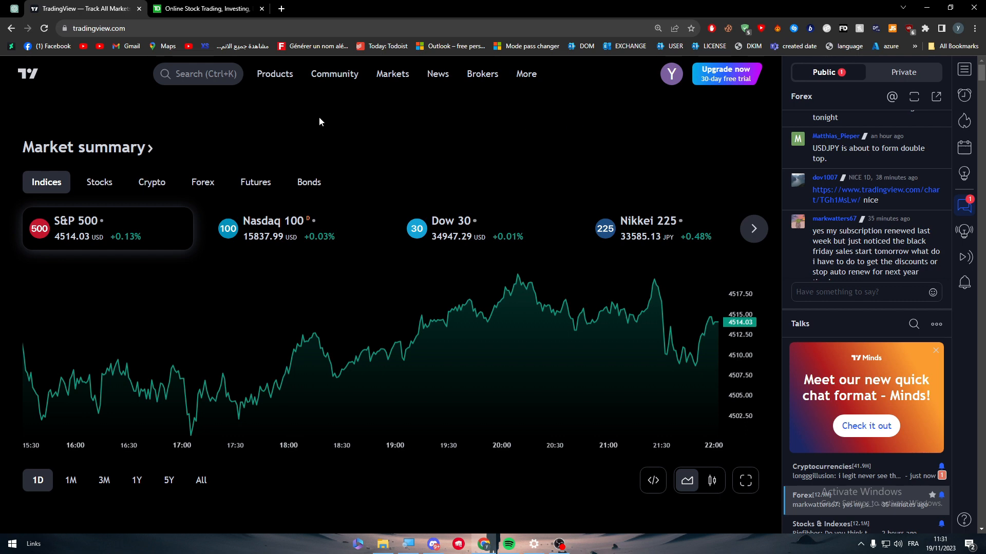
mouse_move(368, 102)
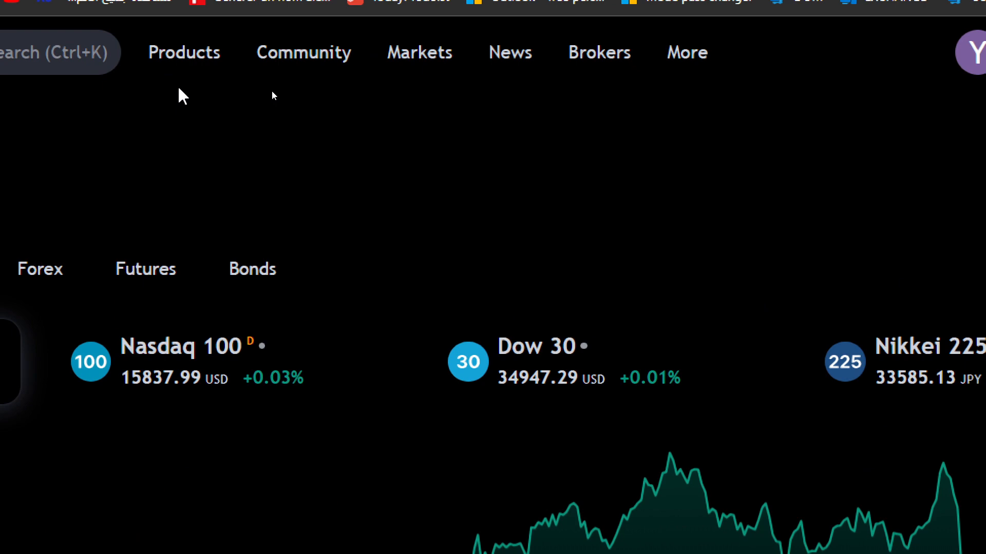
left_click(509, 53)
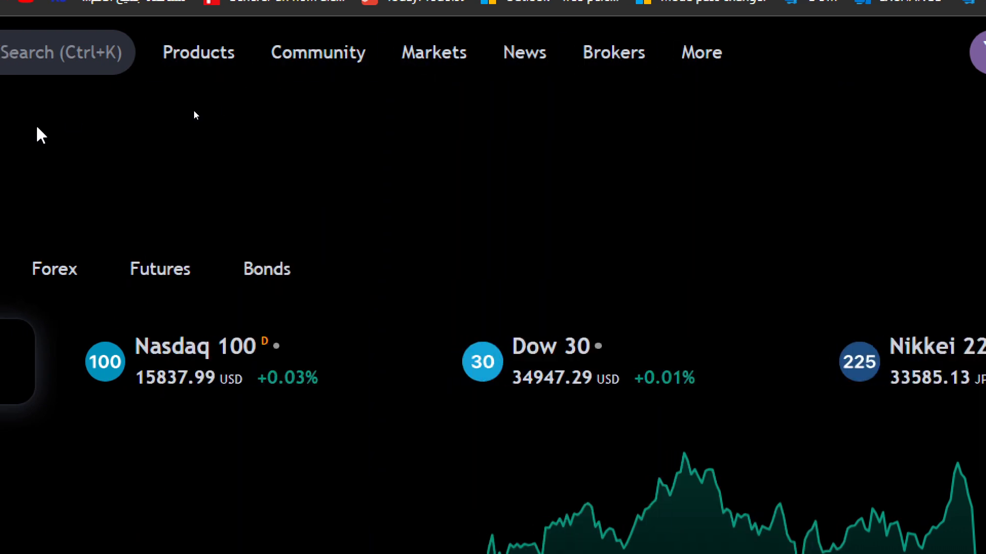
mouse_move(282, 163)
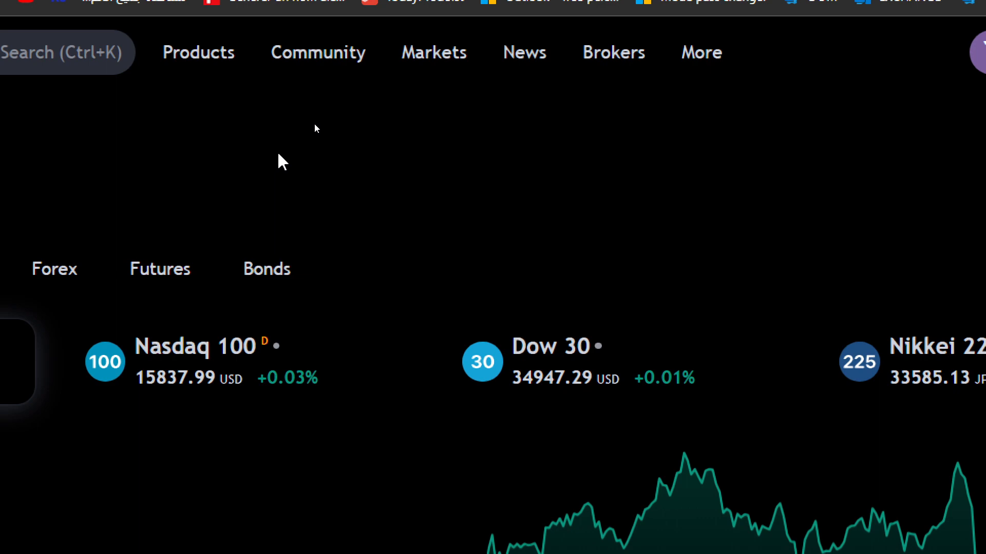
Step: Browse the Brokers page list, switching from Forex to All brokers, then back to top
left_click(523, 53)
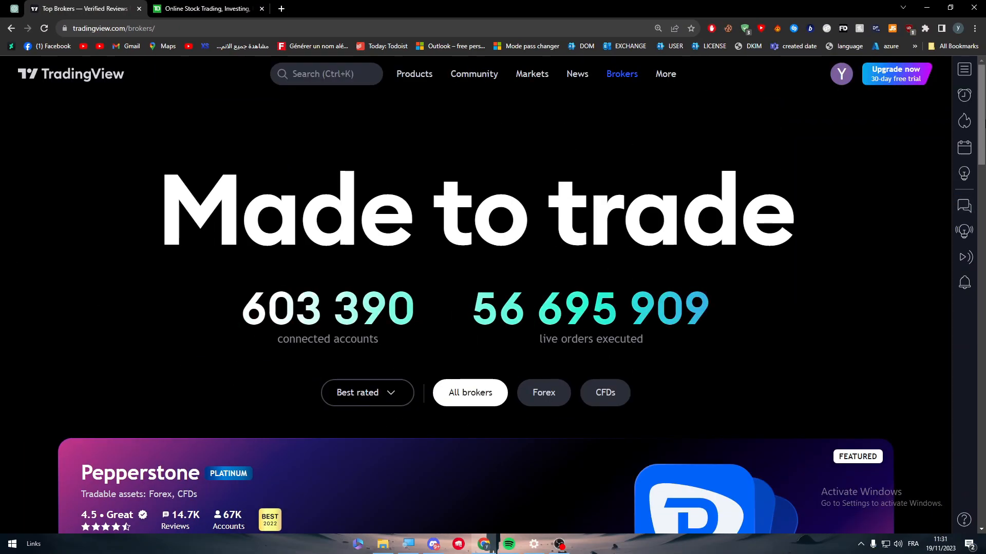
scroll("down", 3)
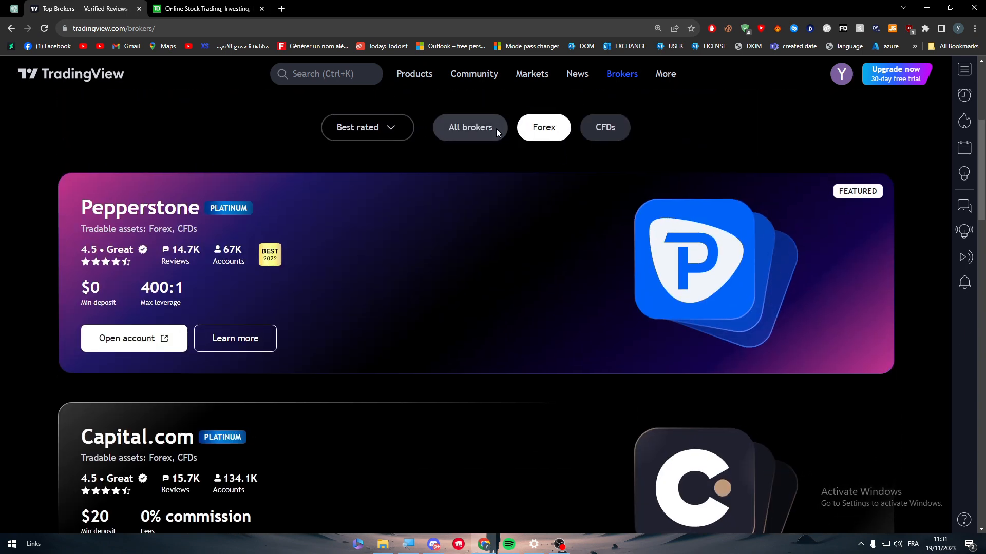
left_click(470, 127)
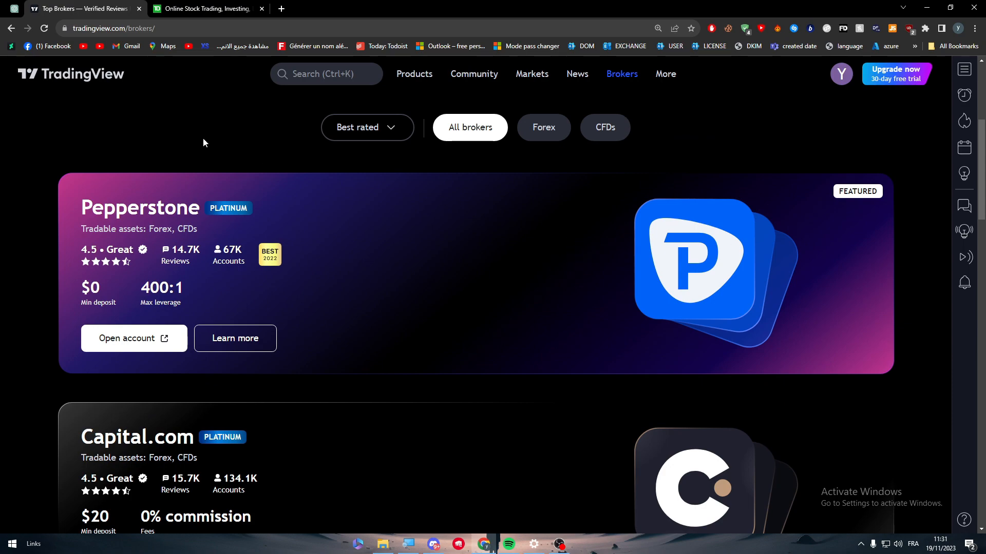
scroll("down", 3)
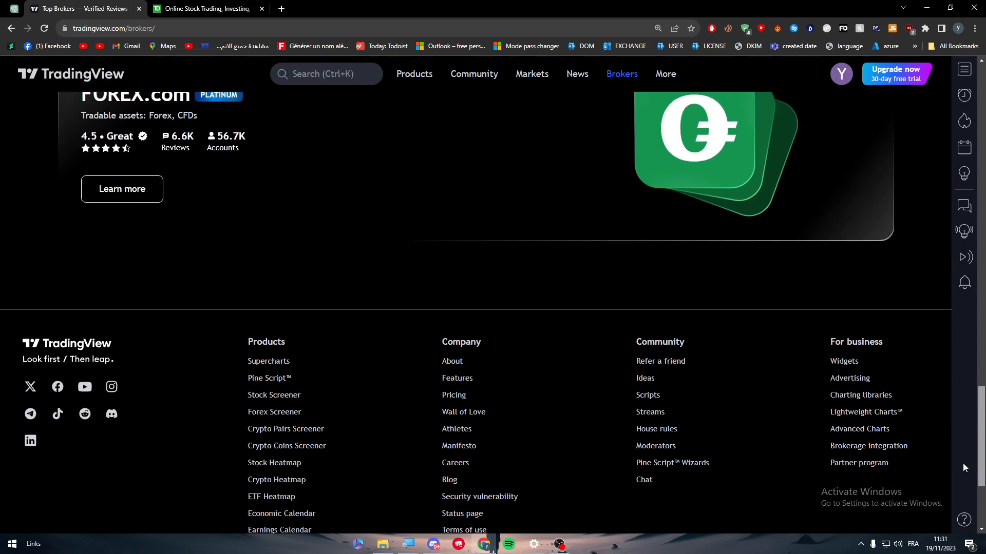
scroll("up", 3)
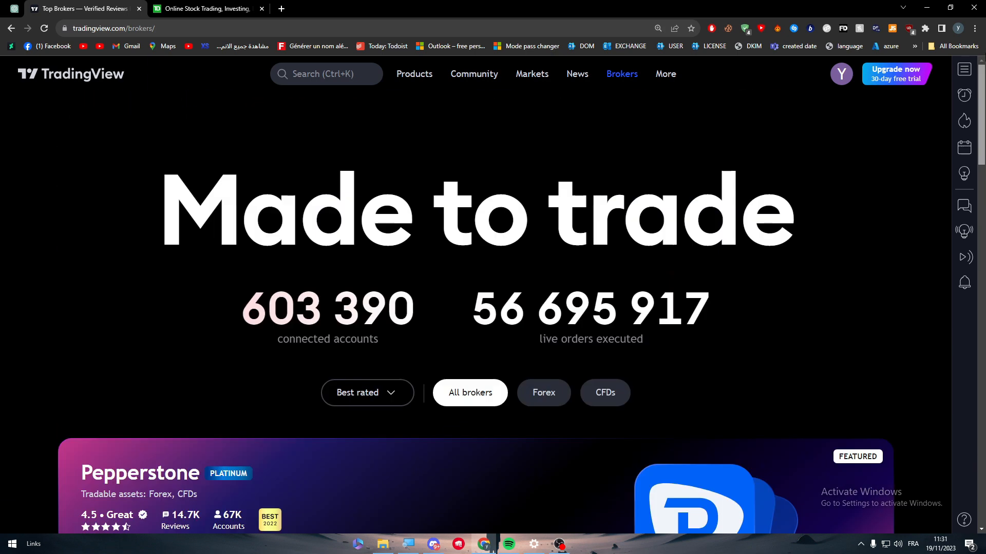
mouse_move(314, 46)
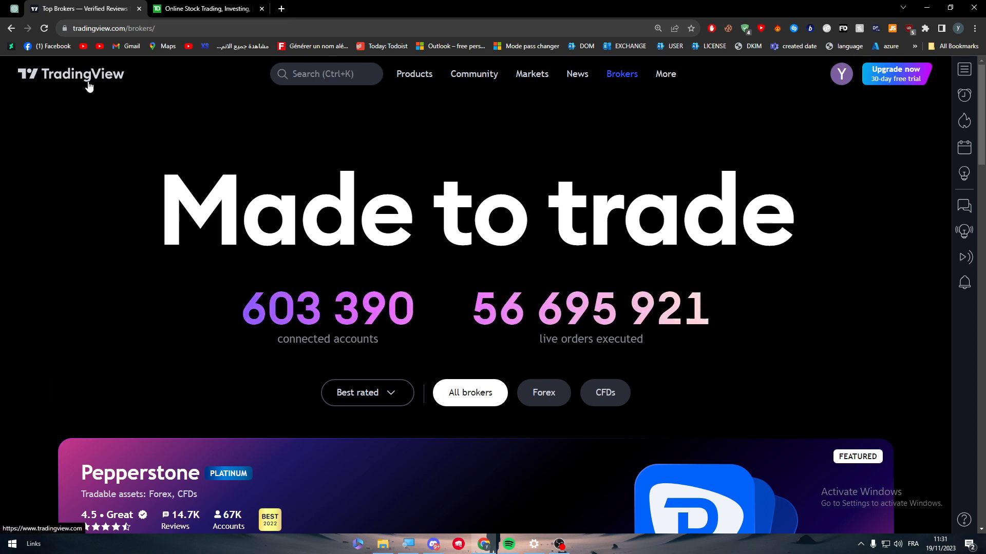
Step: From the home page, switch Market summary to Crypto and launch the full Ethereum chart
left_click(70, 73)
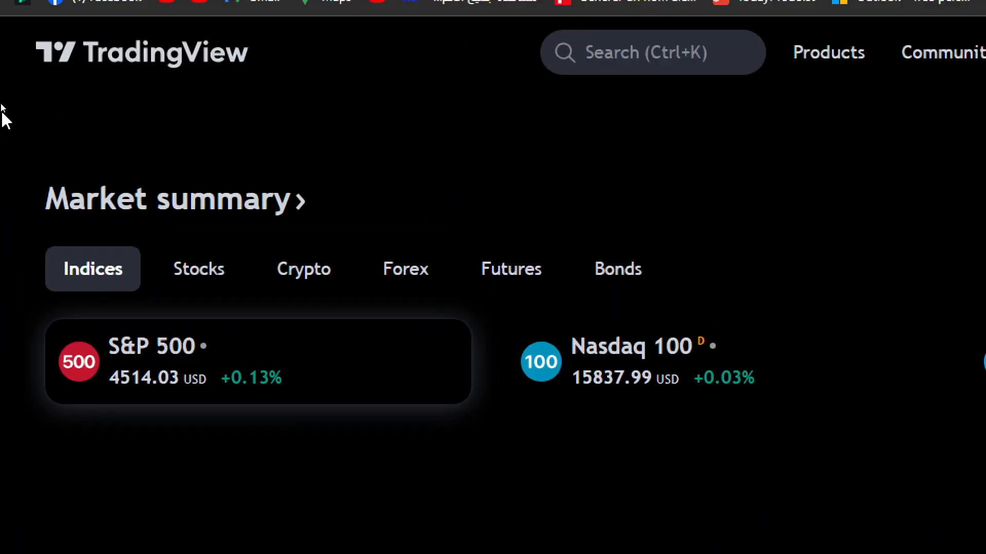
left_click(304, 269)
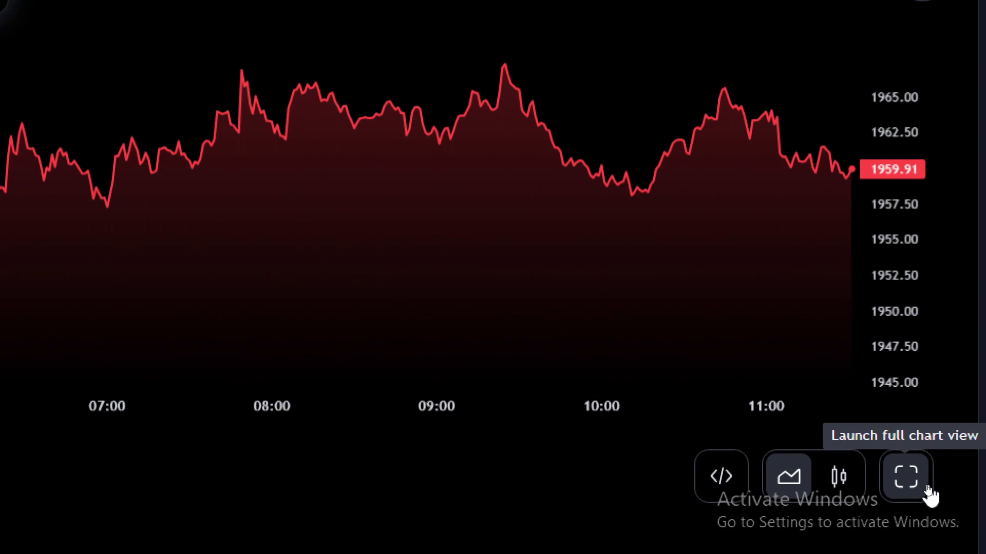
left_click(907, 475)
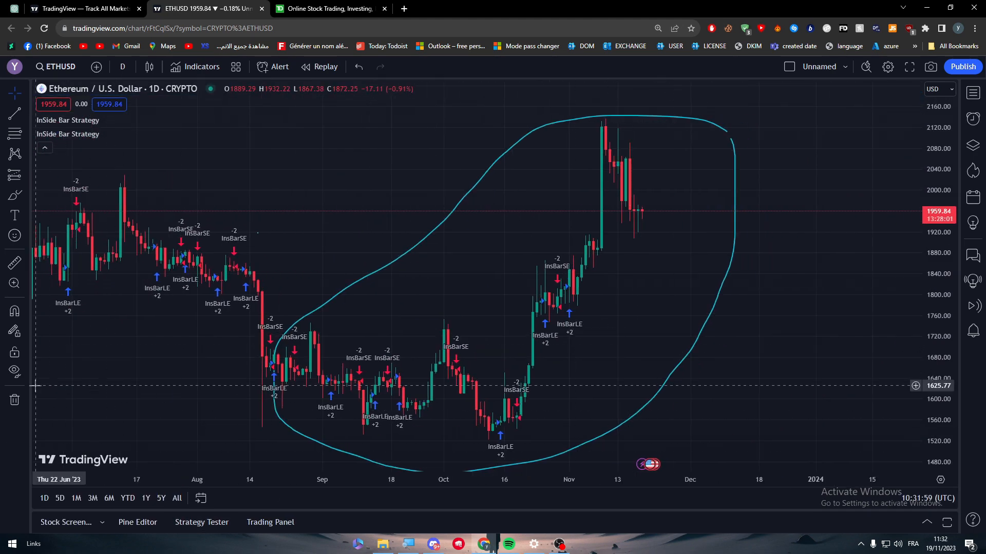
Step: Open the Trading Panel, then view Stock Screener, Pine Editor and Strategy Tester tabs
left_click(15, 399)
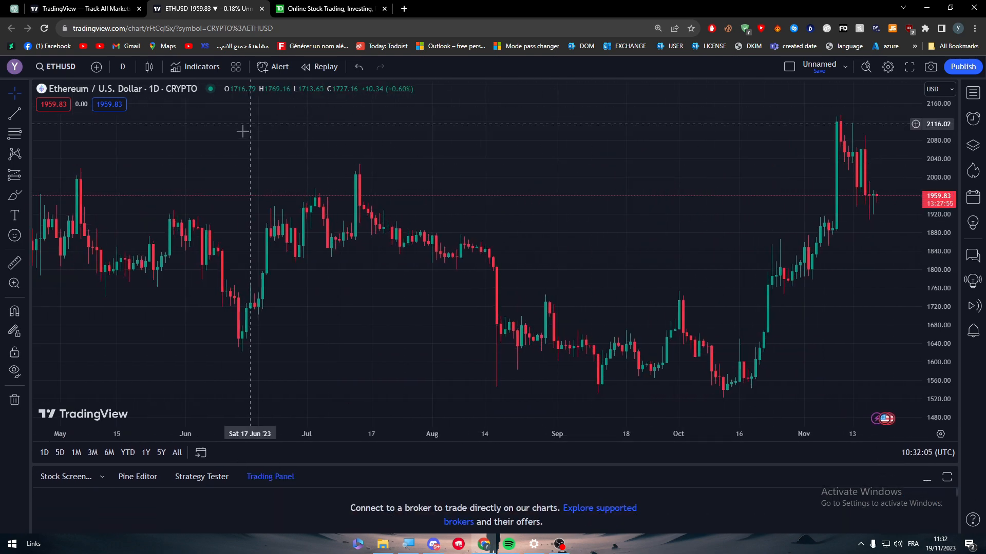
mouse_move(865, 292)
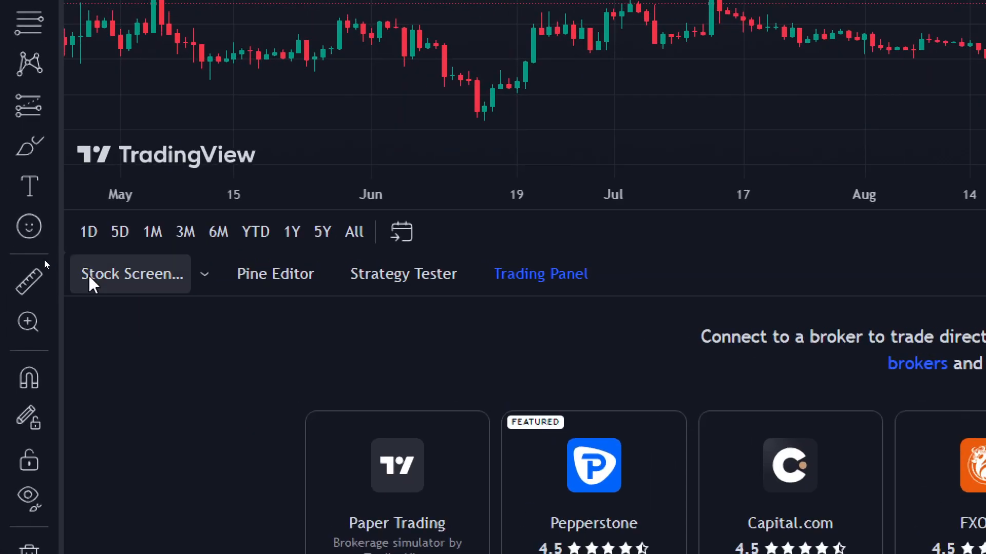
left_click(128, 274)
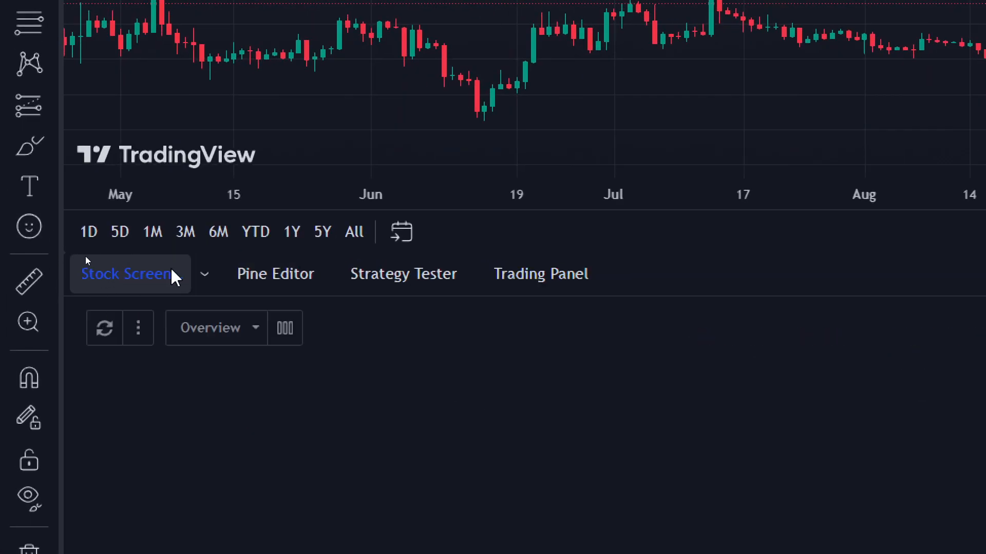
left_click(275, 273)
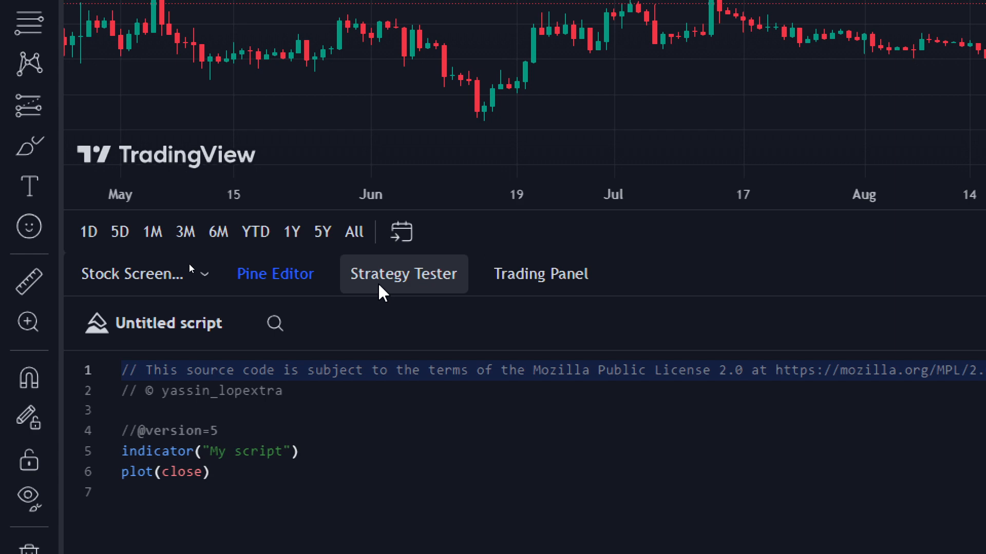
left_click(540, 274)
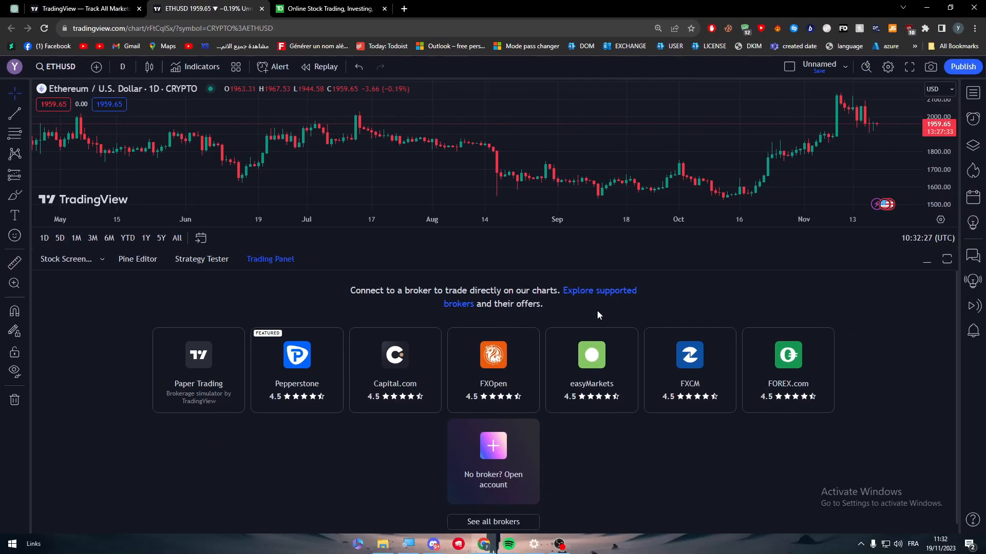
mouse_move(403, 294)
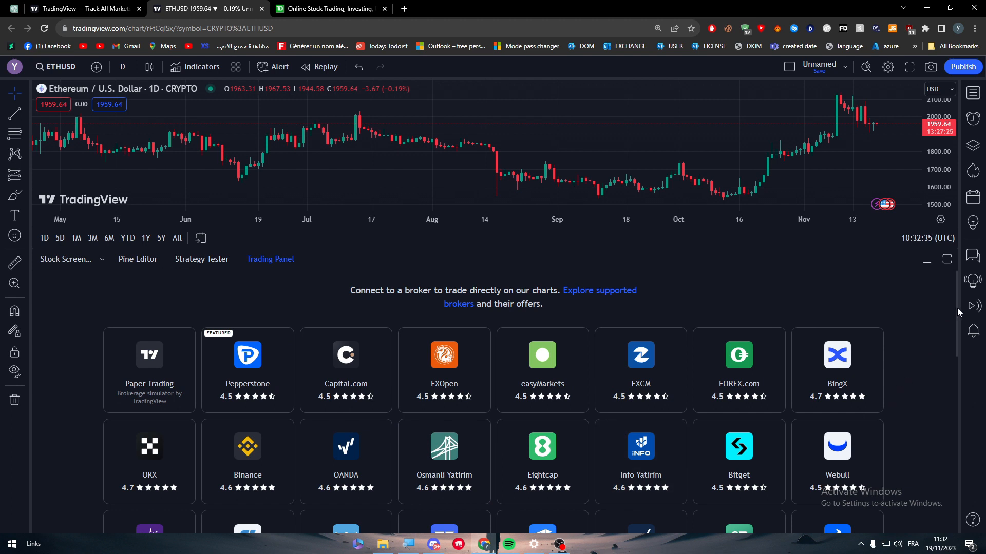
Step: Scroll the Trading Panel broker list down to Blue Line Futures
scroll("down", 3)
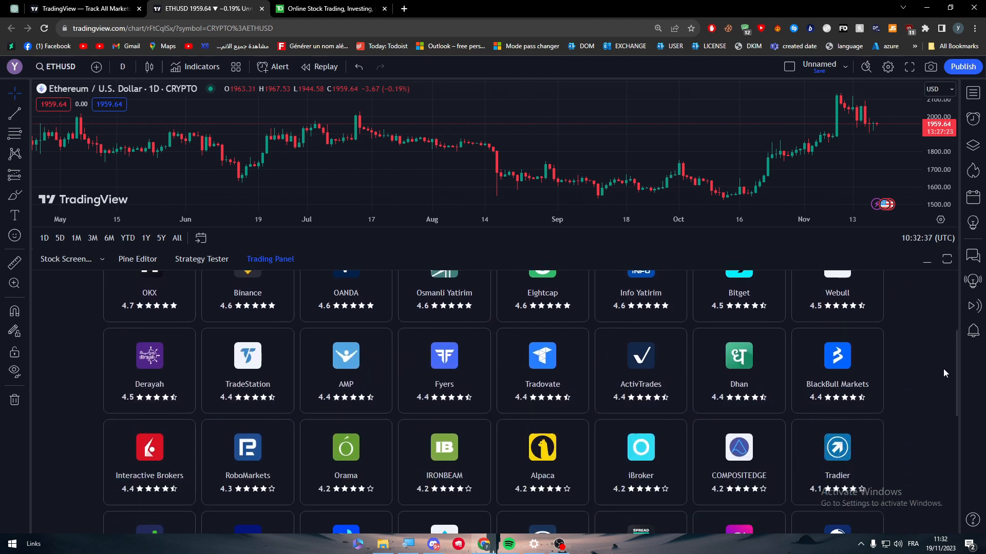
scroll("down", 3)
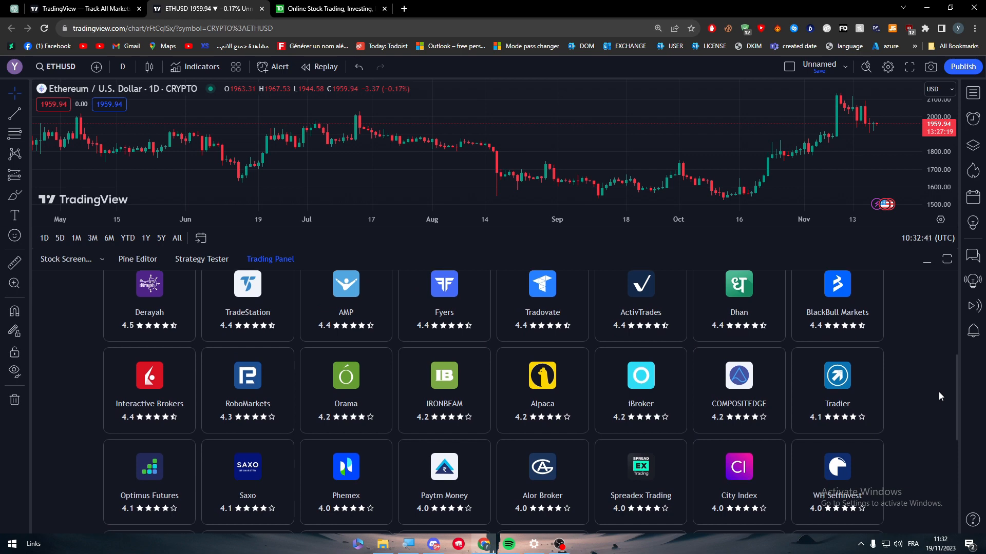
scroll("down", 3)
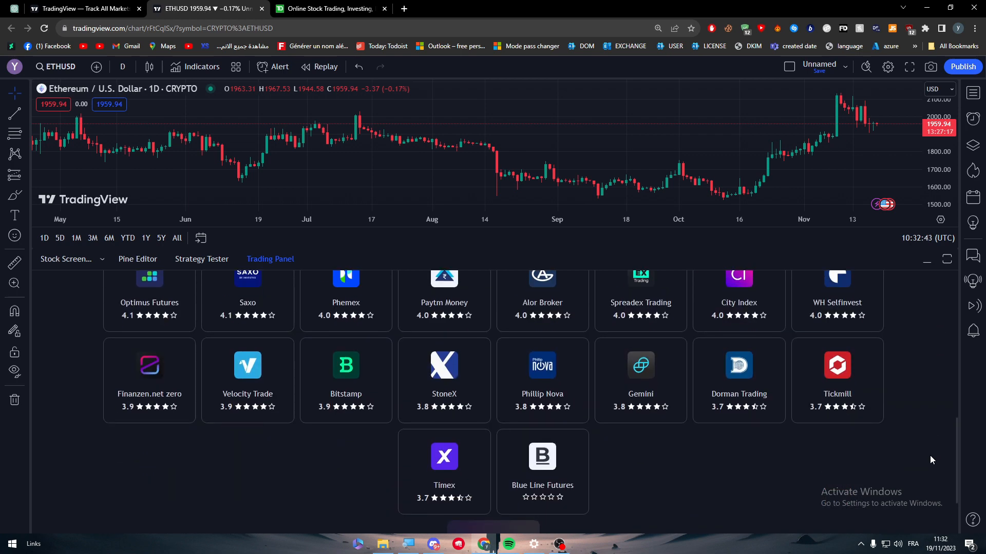
scroll("down", 3)
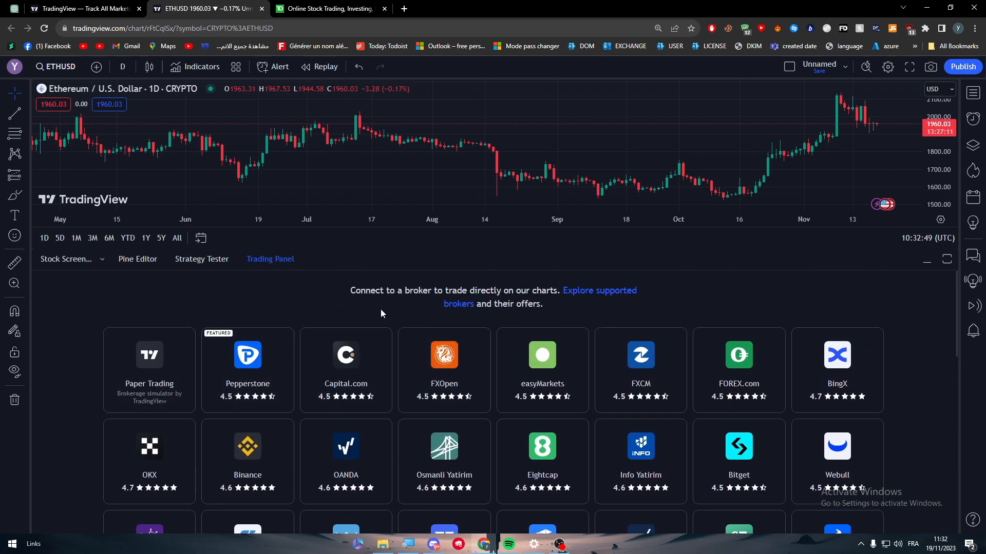
mouse_move(319, 232)
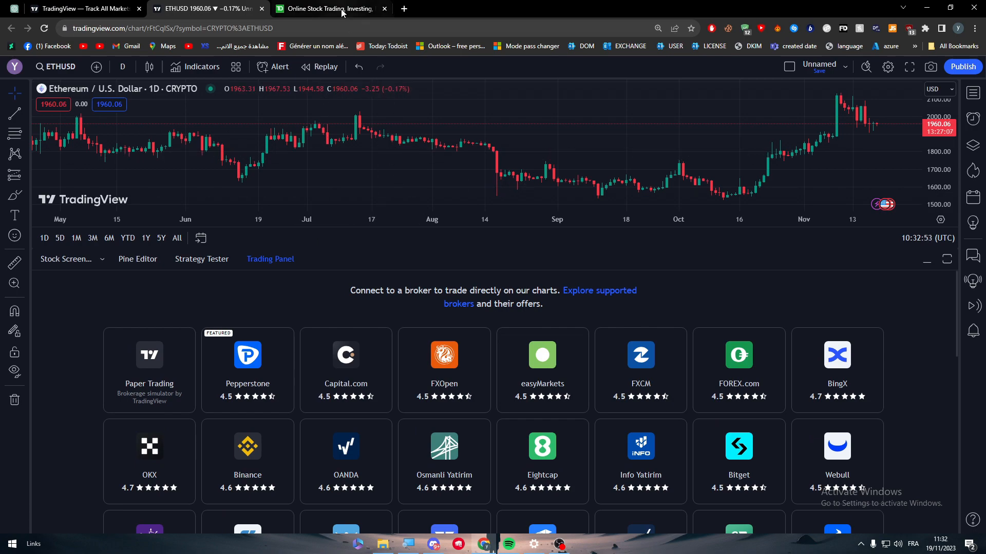
Step: Switch to the TD Ameritrade tab and scroll its homepage down to the footer
left_click(332, 9)
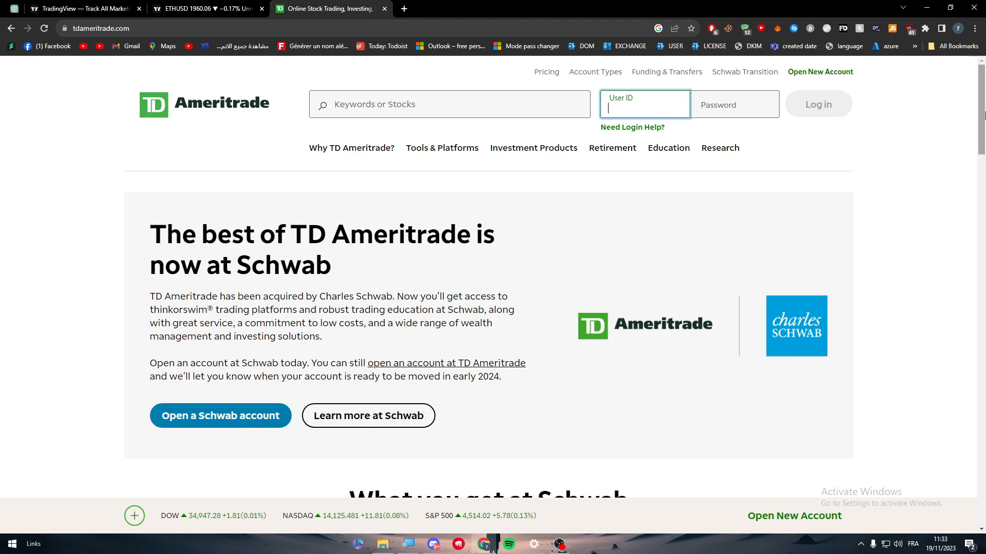
scroll("down", 3)
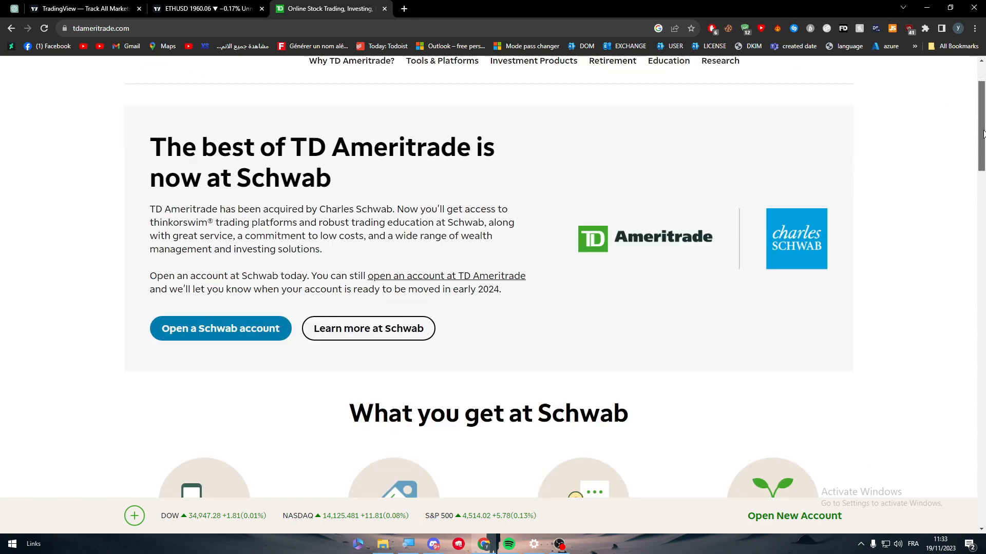
scroll("down", 3)
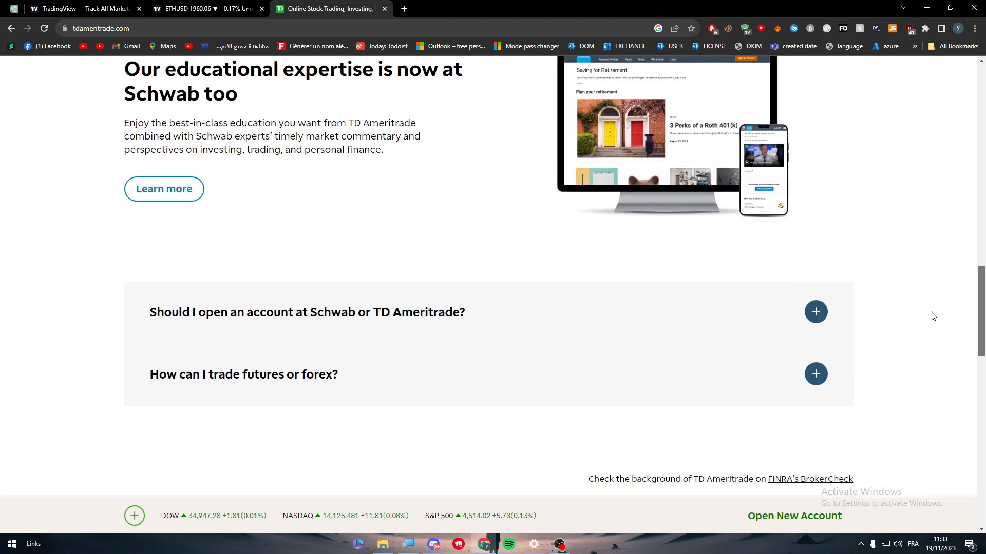
scroll("down", 3)
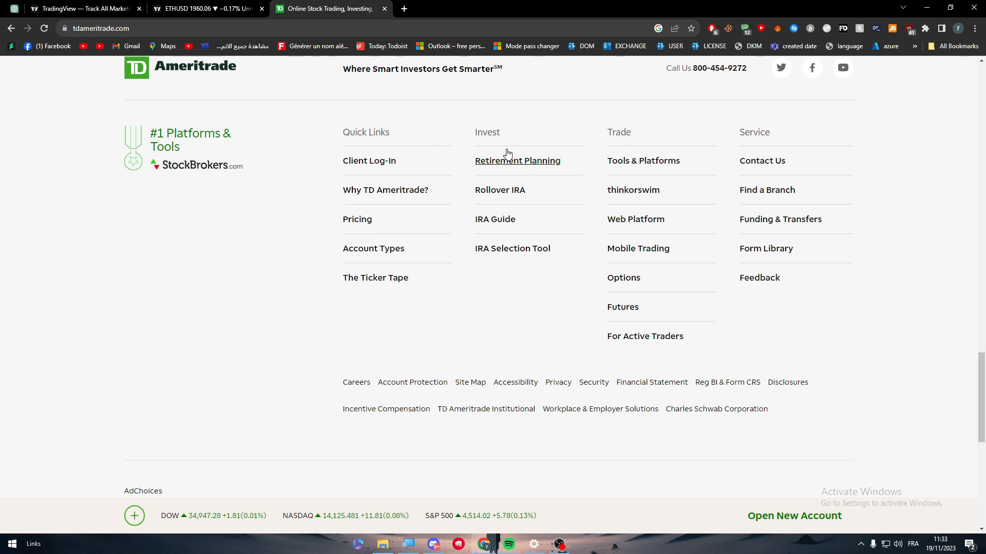
mouse_move(818, 337)
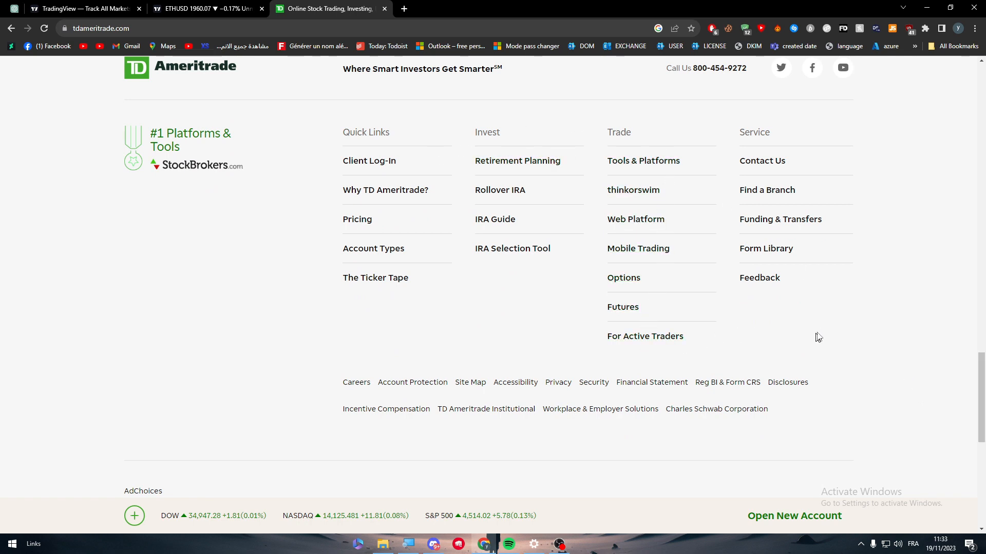
mouse_move(301, 252)
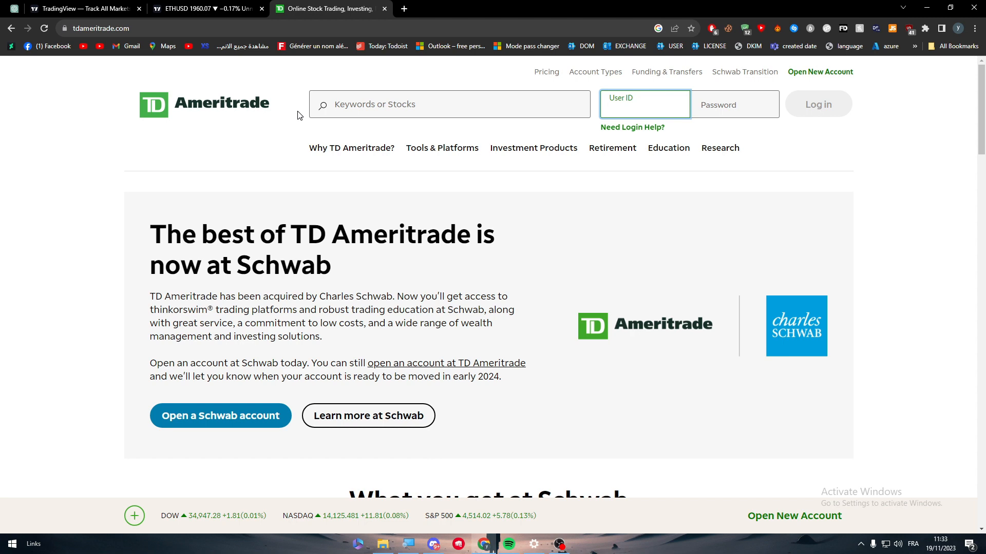
Step: Open the S&P 500 Index page from TradingView's Indices summary, then return to TD Ameritrade
left_click(79, 9)
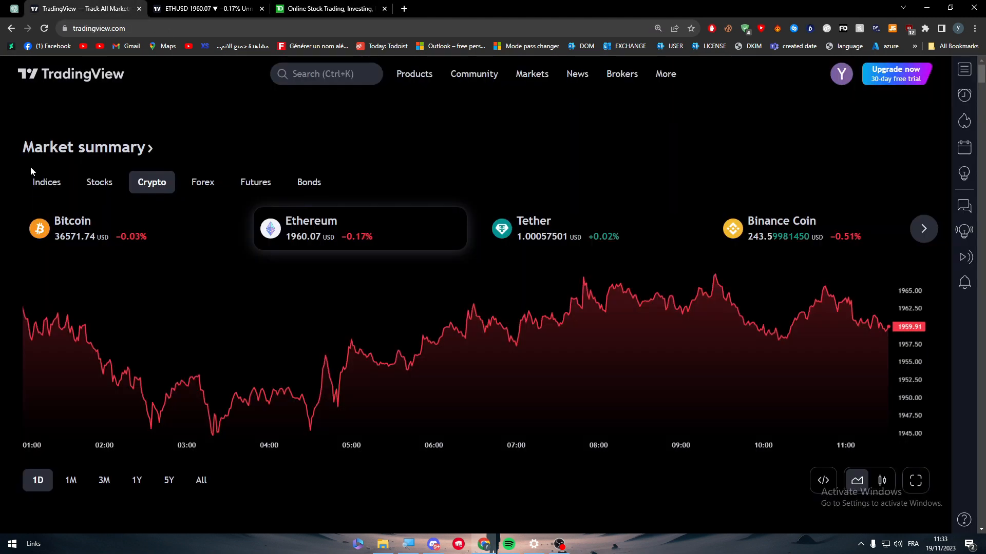
left_click(46, 182)
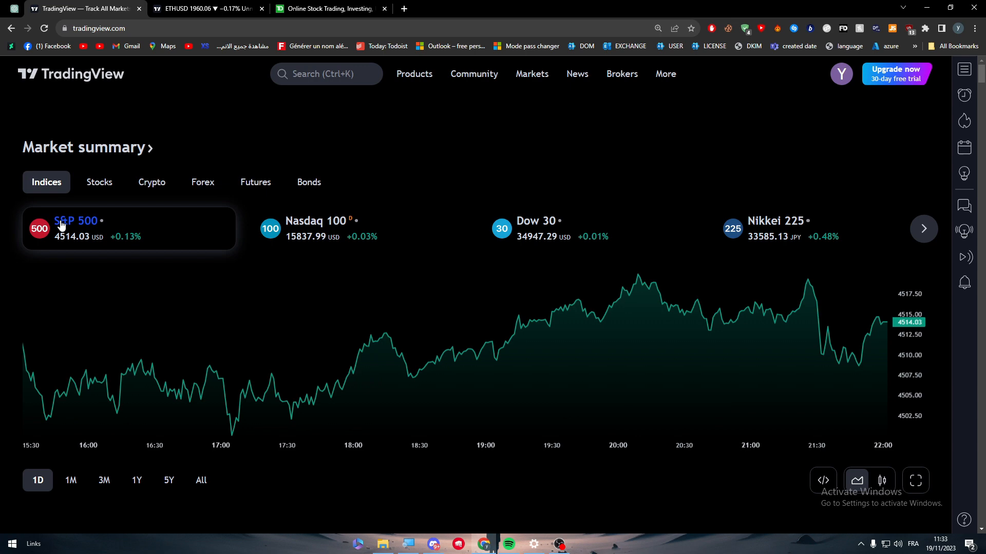
left_click(75, 220)
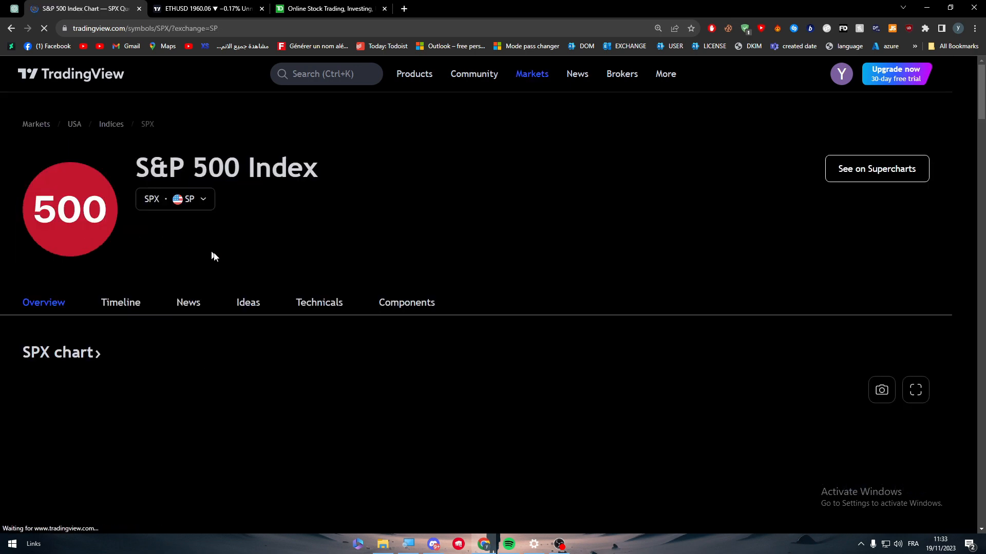
left_click(332, 9)
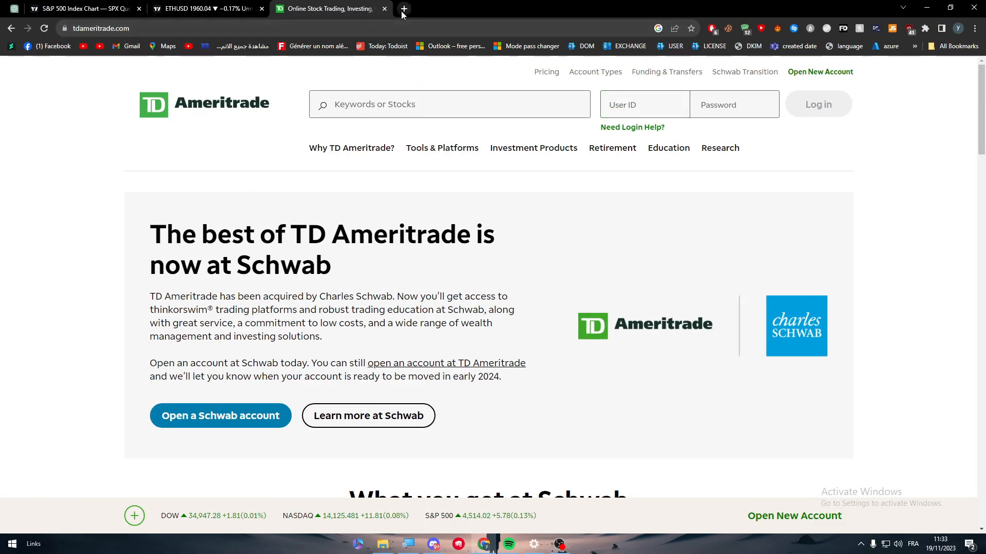
Step: Search Google Images for 'ameritrade chart', then go back to the S&P 500 page
type("amert")
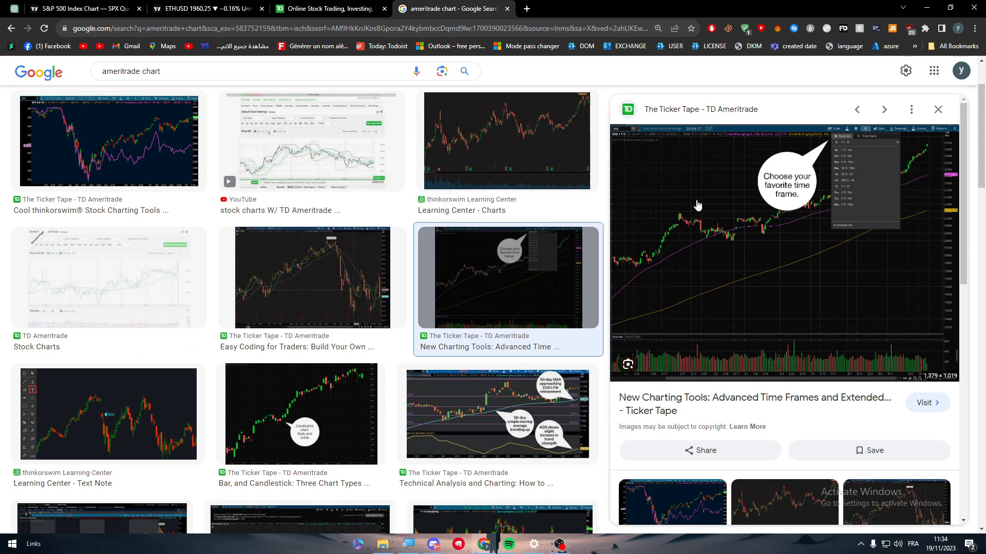
left_click(331, 8)
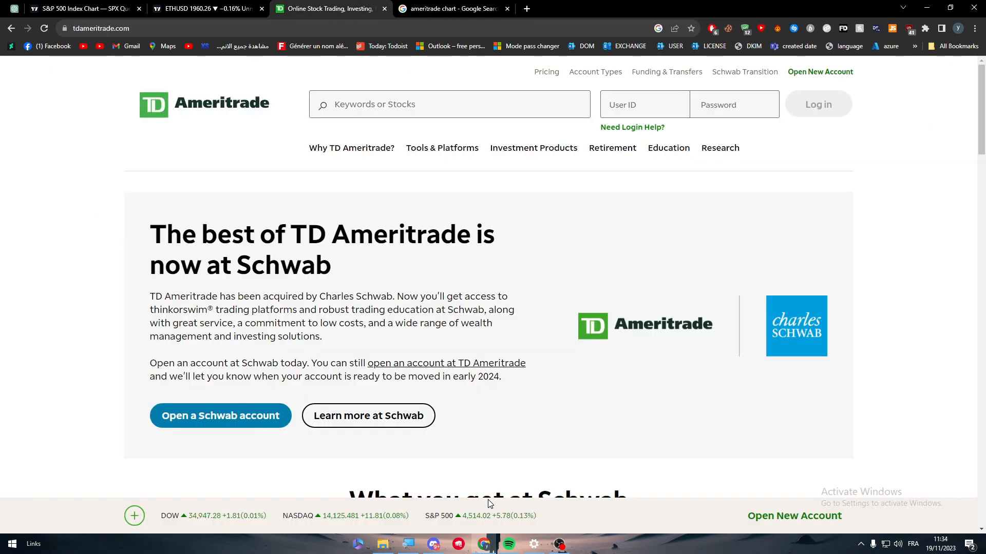
mouse_move(215, 95)
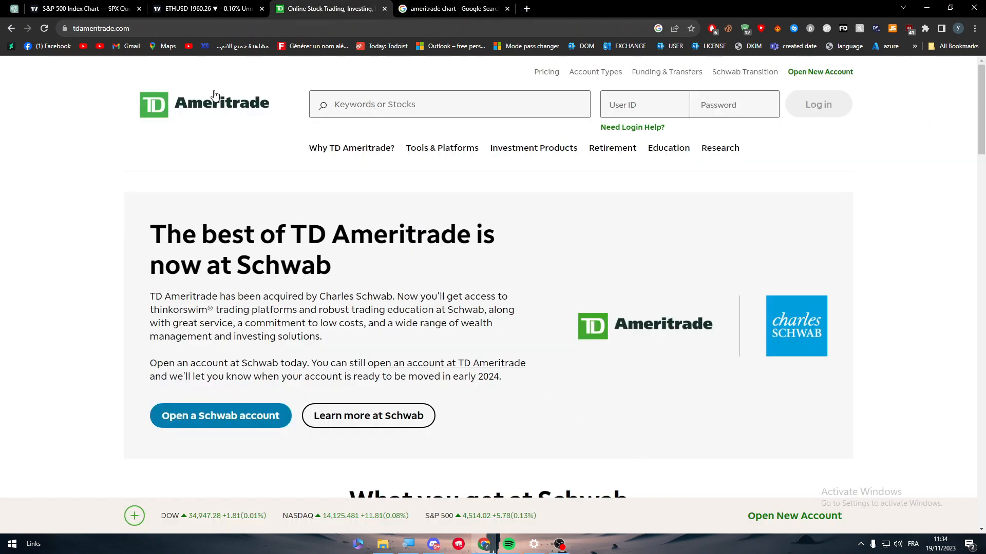
left_click(77, 9)
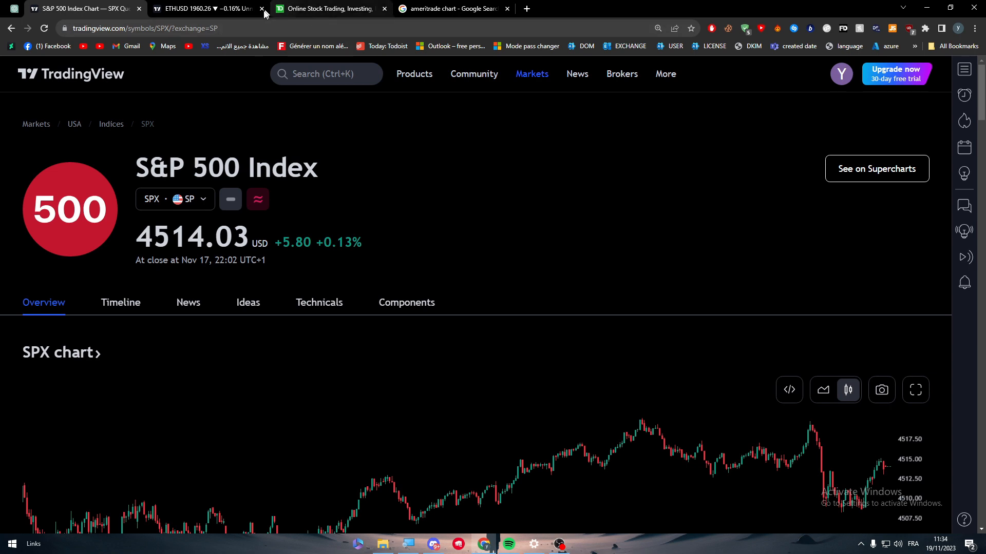
Step: Scroll to the SPX chart and move the Google image results tab beside it
scroll("down", 3)
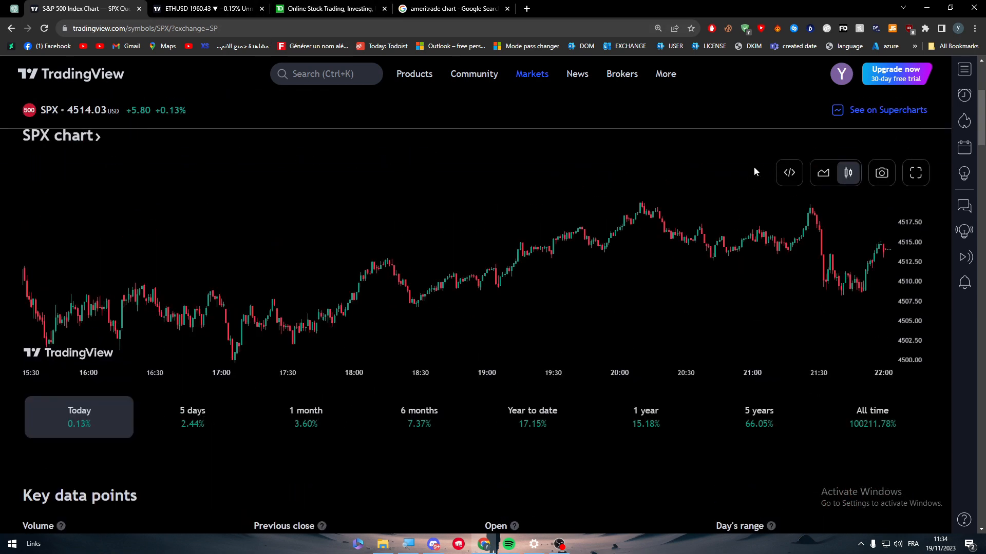
mouse_move(46, 150)
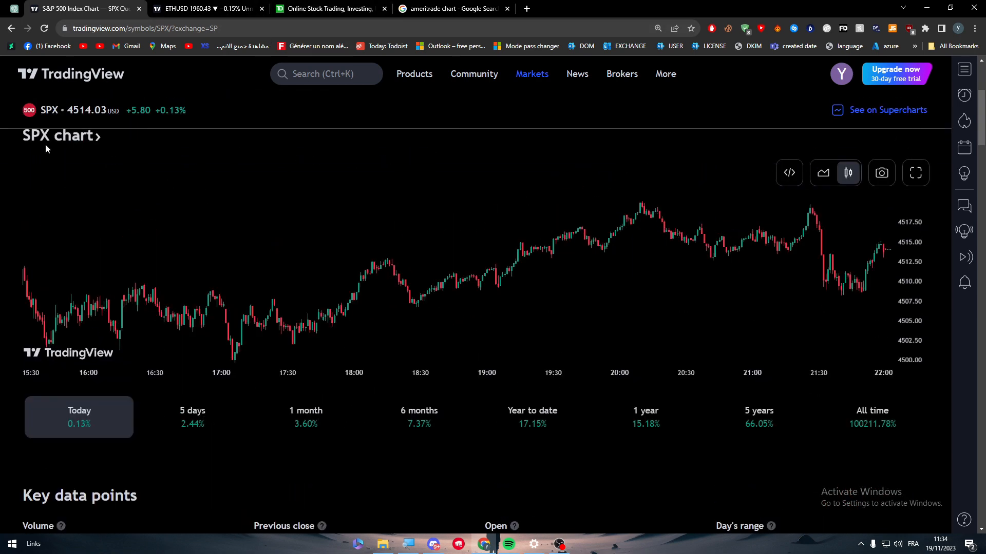
left_click(460, 9)
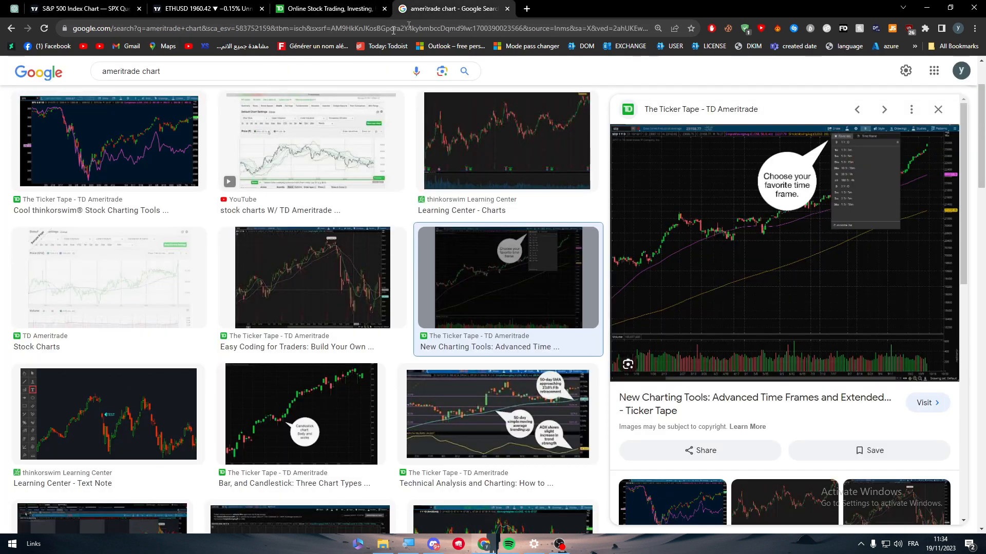
left_click(72, 8)
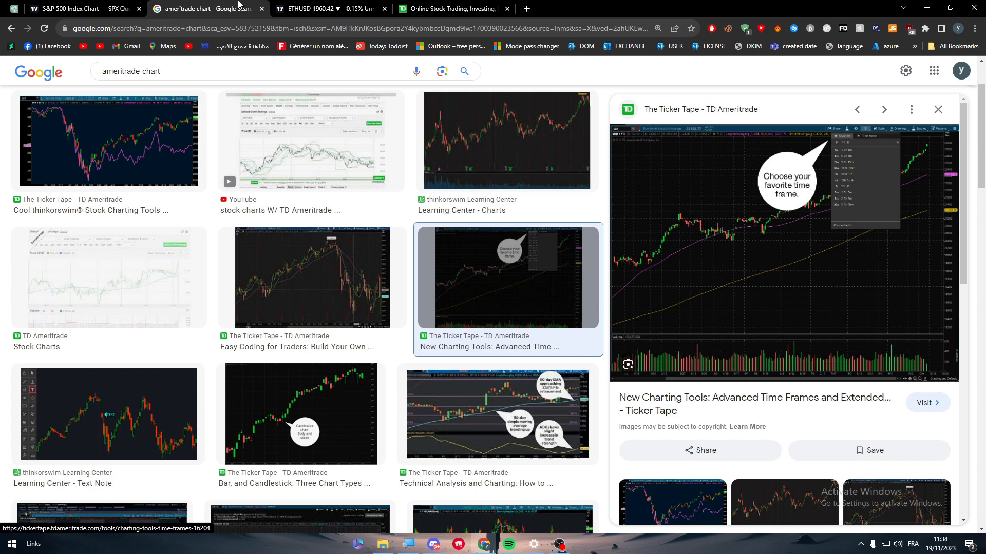
left_click(77, 9)
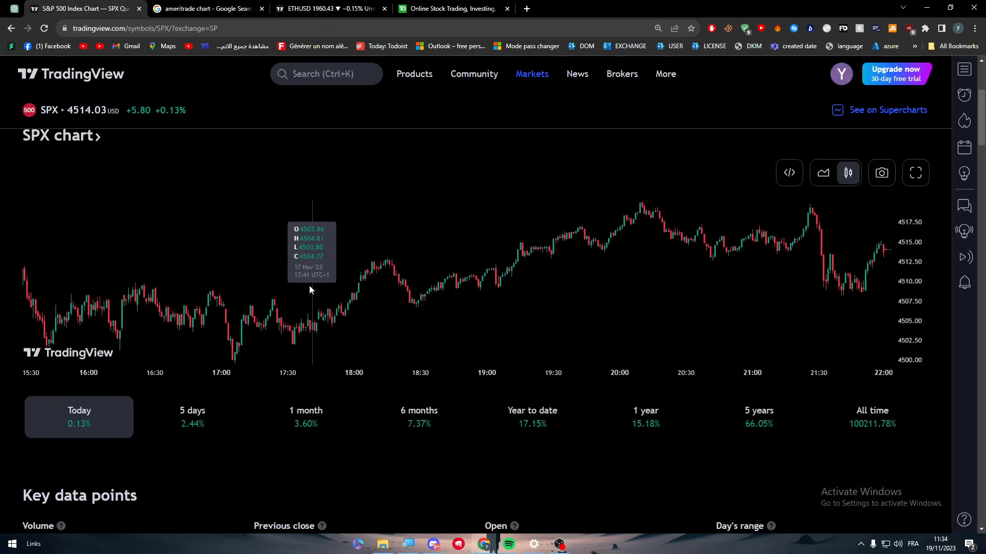
mouse_move(935, 157)
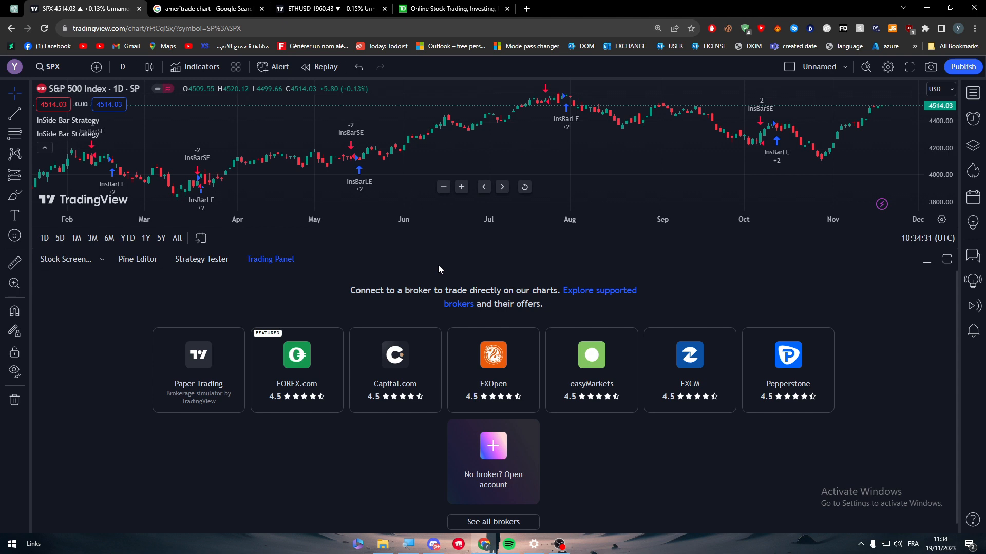
mouse_move(446, 232)
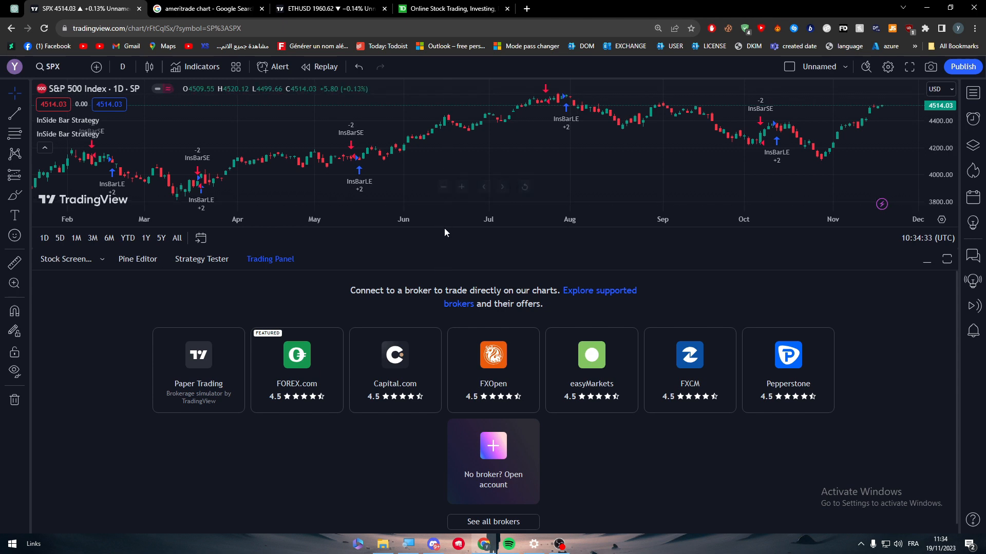
mouse_move(330, 273)
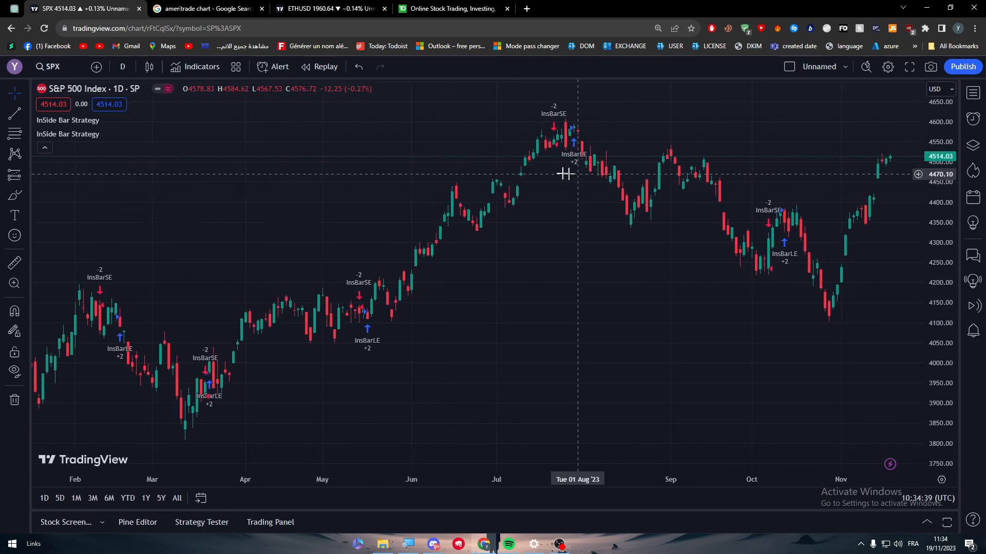
Step: Remove both InSide Bar Strategy indicators, then open and close the Compare symbol search
left_click(14, 400)
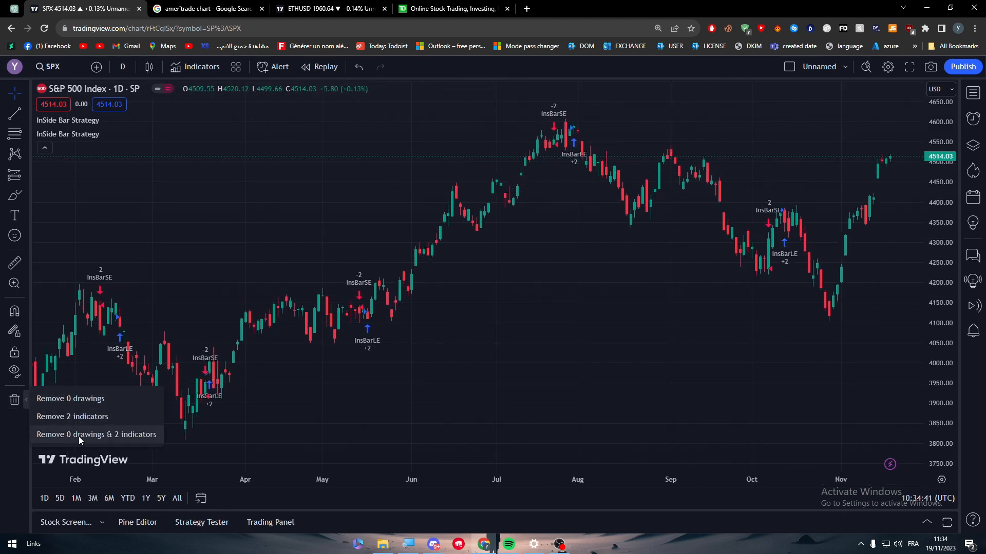
left_click(72, 416)
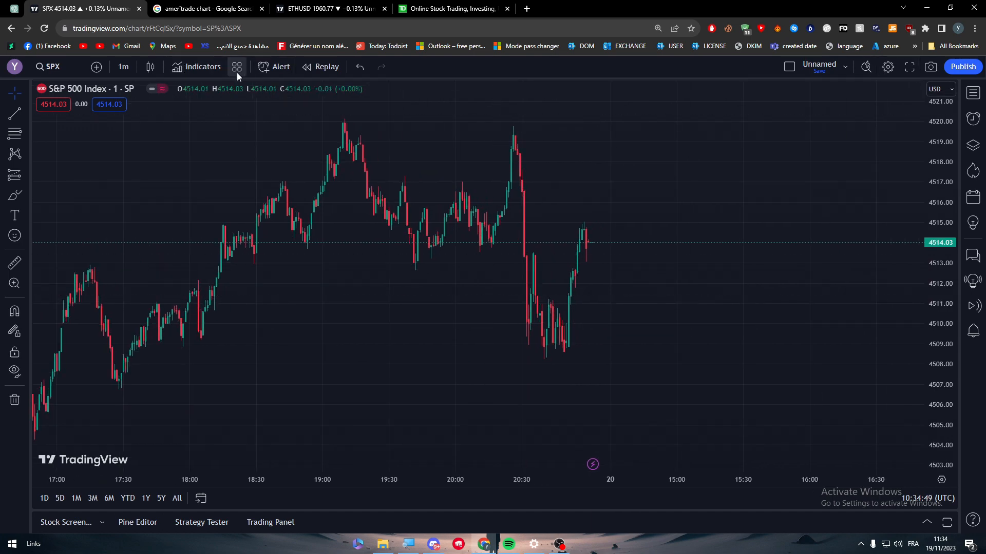
left_click(236, 67)
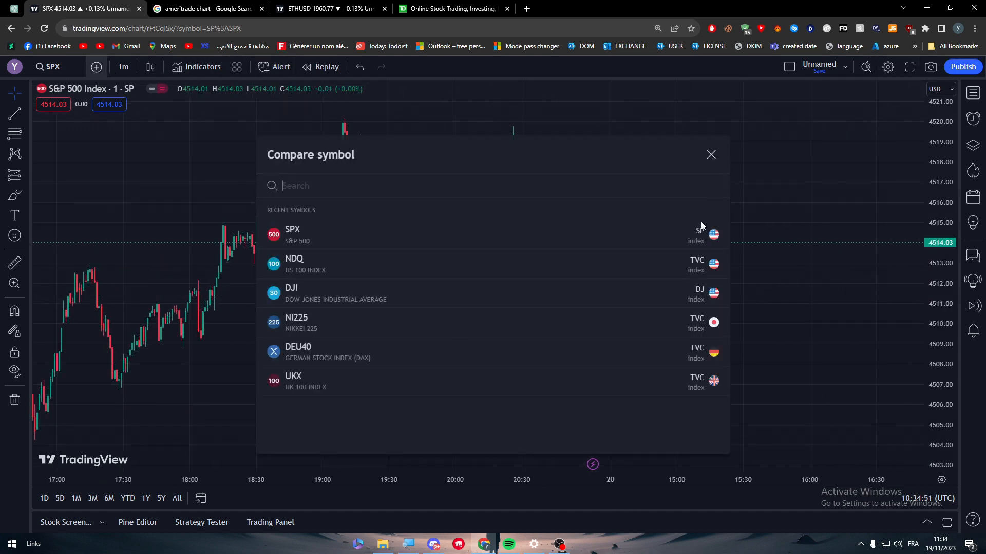
left_click(710, 154)
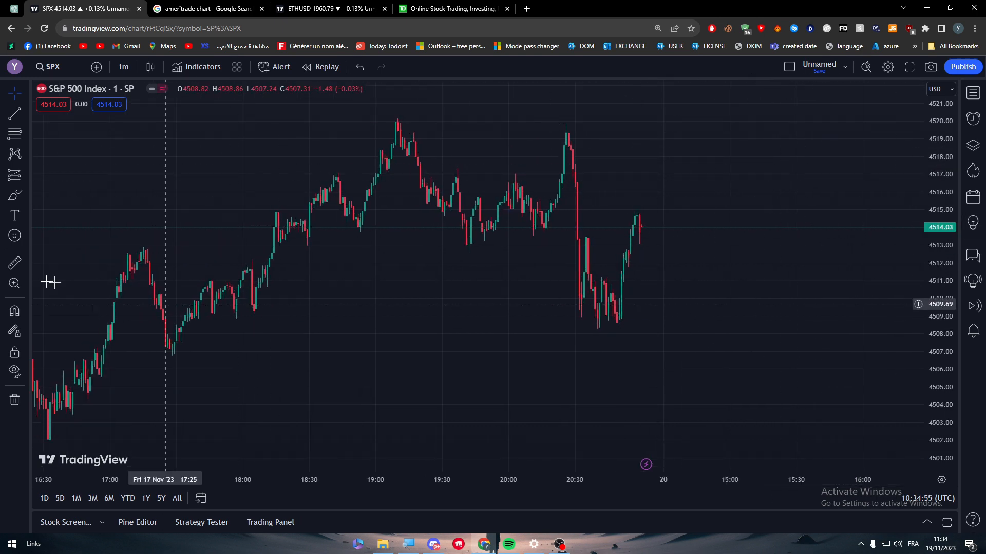
mouse_move(654, 212)
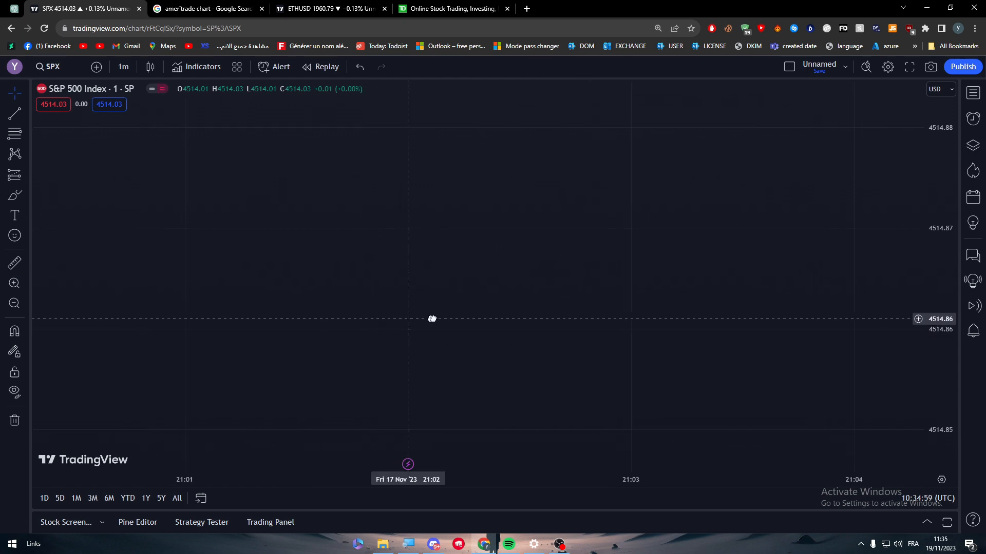
Step: Zoom the 1-minute SPX chart back out and select the Trend Line tool
left_click(14, 304)
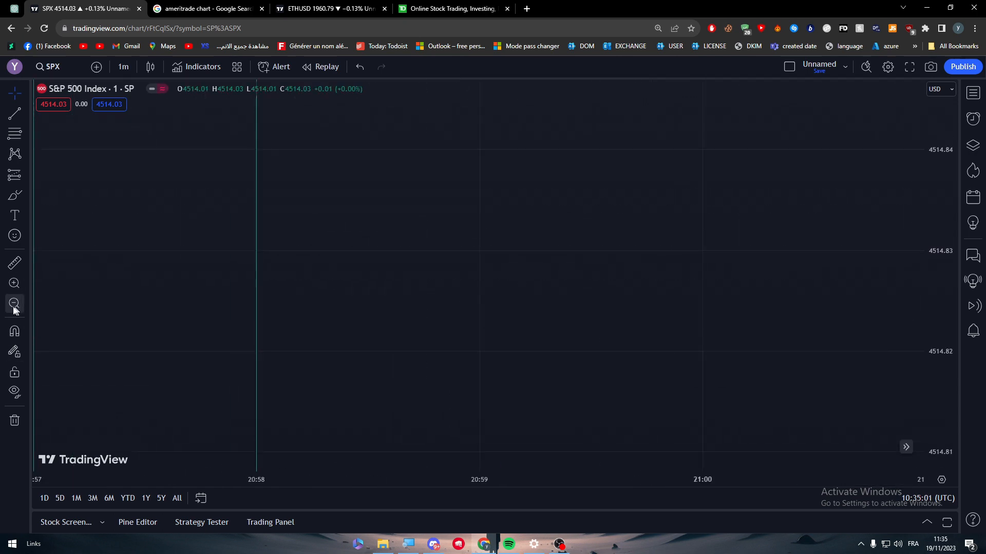
left_click(14, 303)
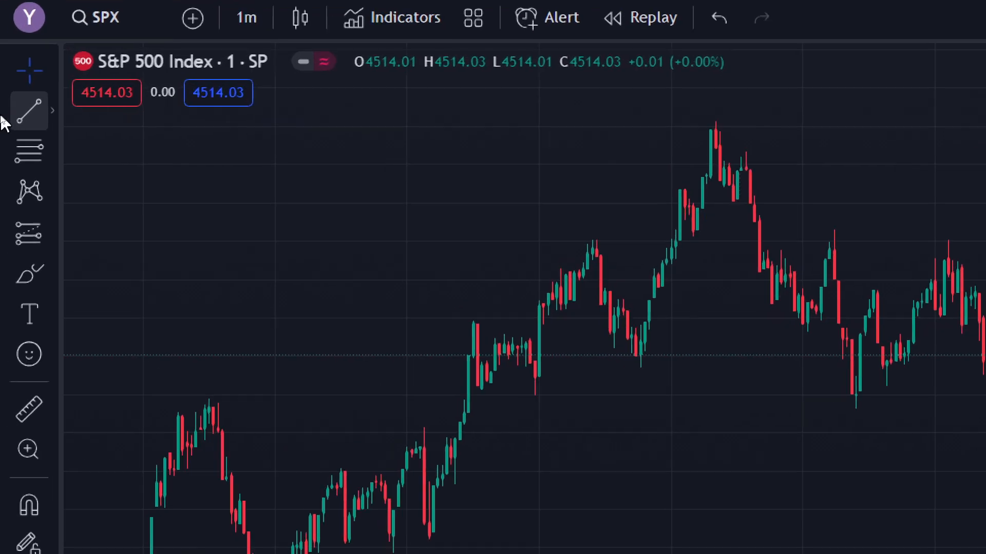
mouse_move(28, 111)
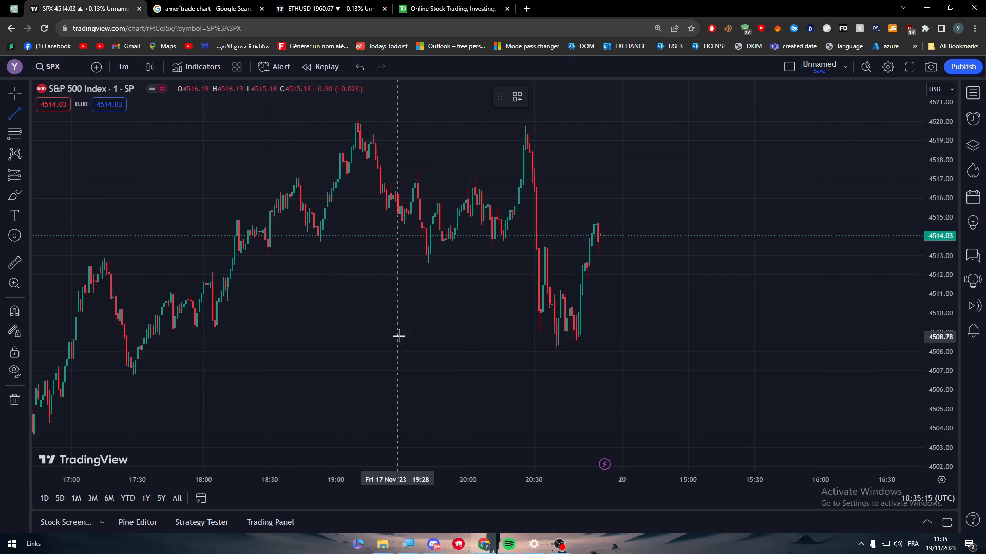
Step: Draw a horizontal trend line under the afternoon lows near 4509 and align it
left_click_drag(399, 332, 688, 333)
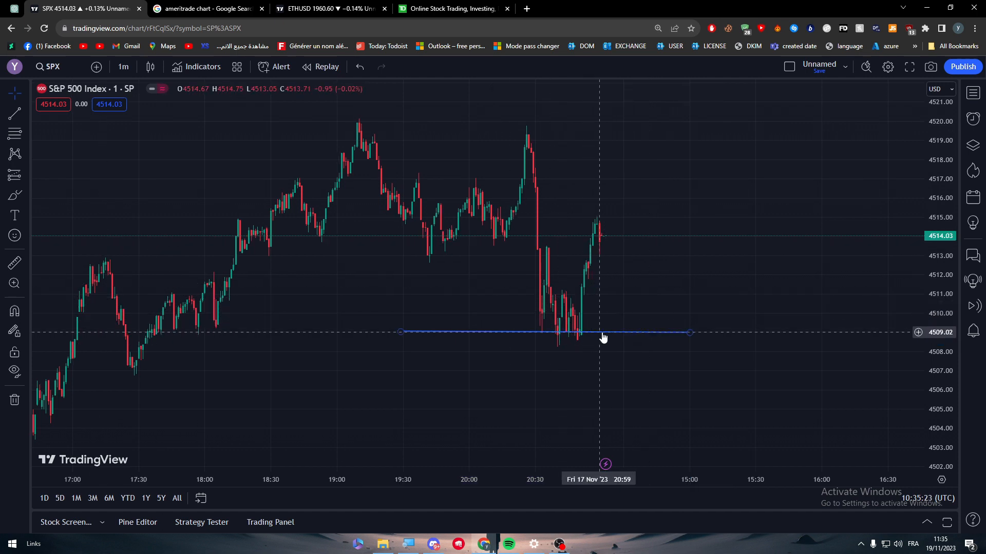
left_click_drag(602, 332, 596, 338)
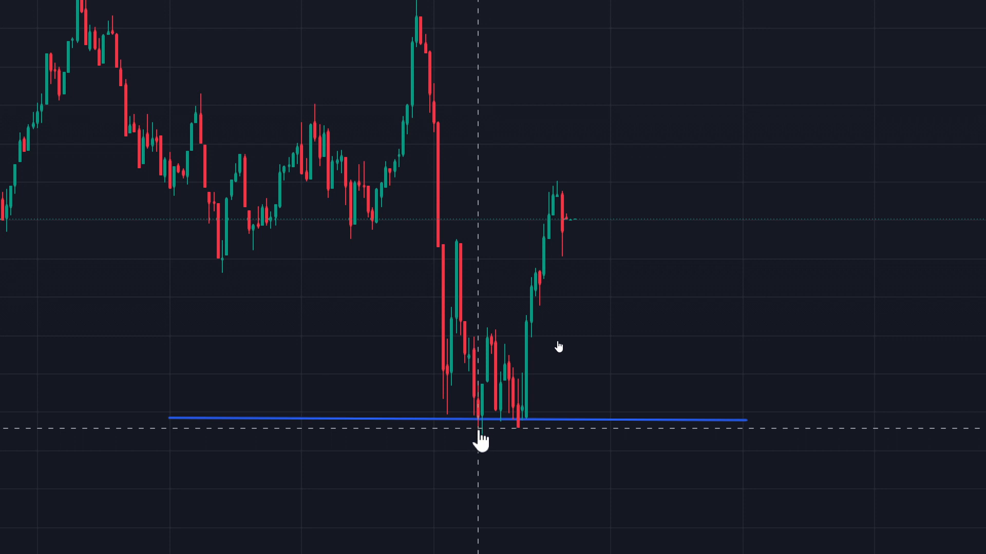
left_click(479, 424)
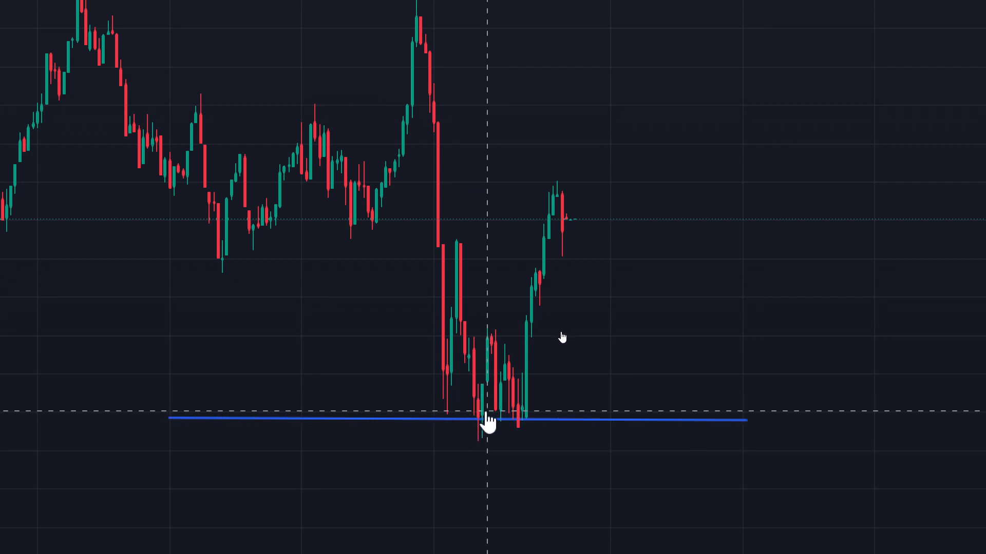
left_click_drag(490, 422, 492, 388)
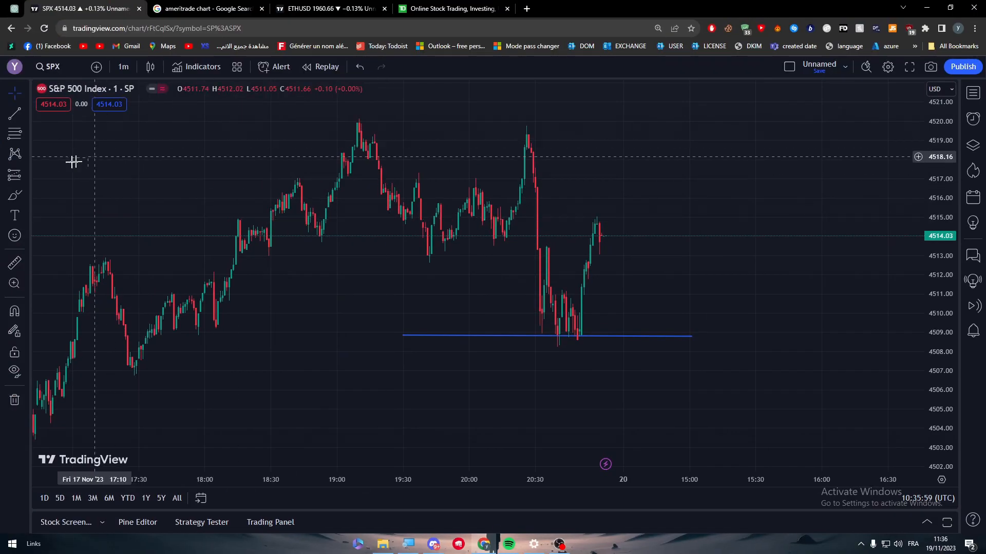
mouse_move(460, 254)
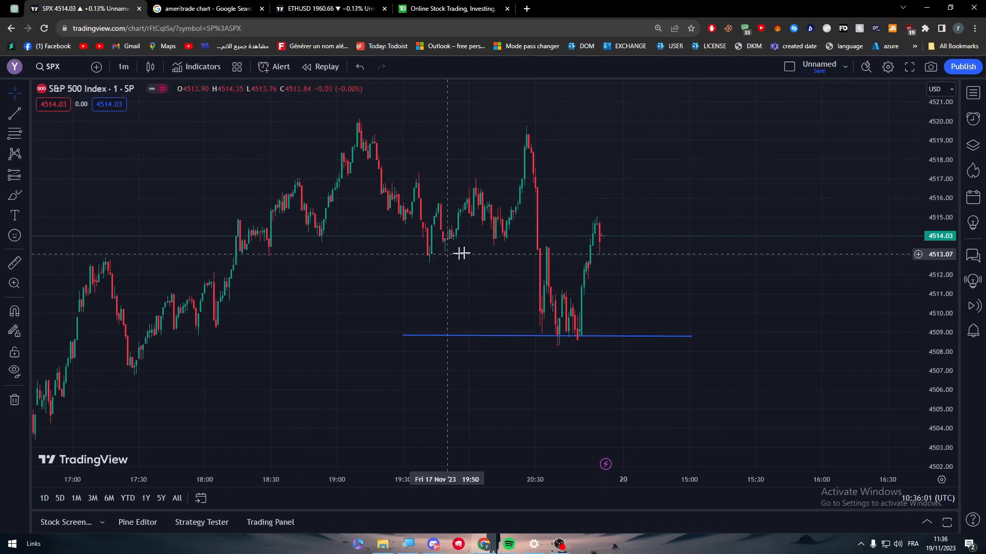
mouse_move(416, 247)
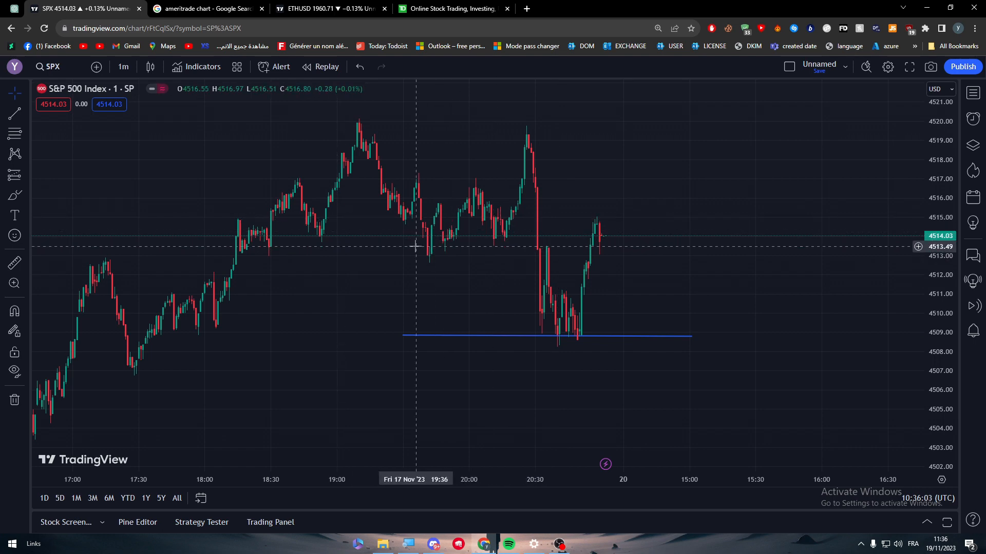
mouse_move(529, 255)
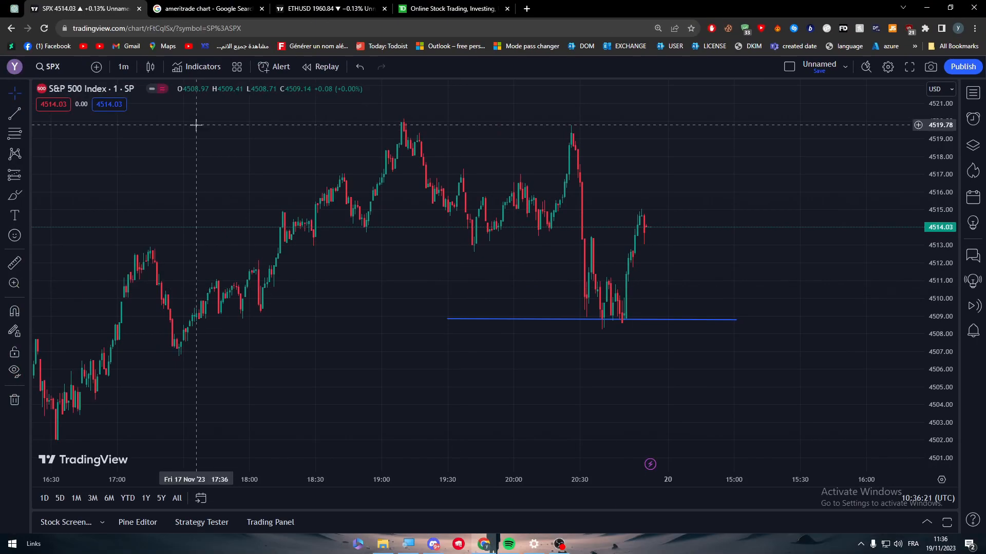
mouse_move(452, 288)
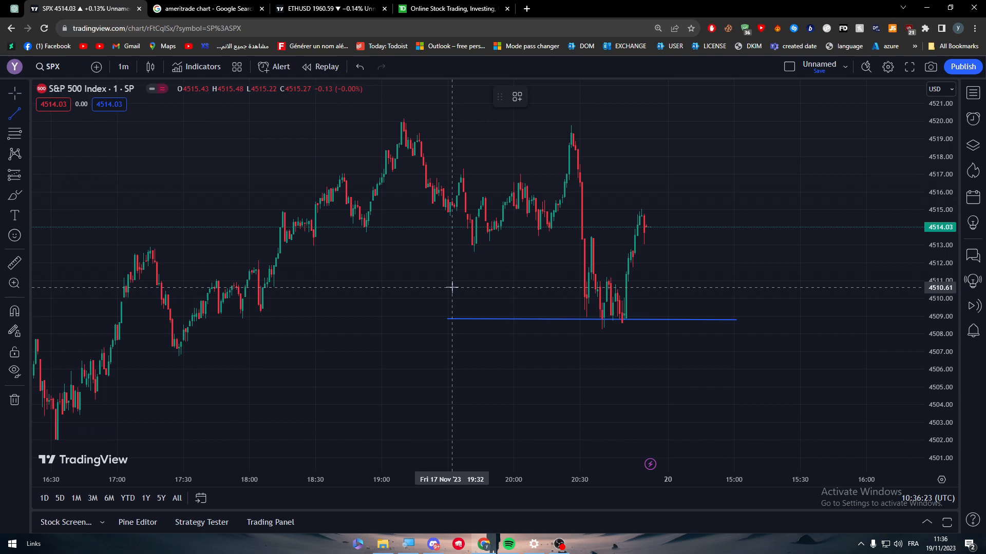
mouse_move(452, 285)
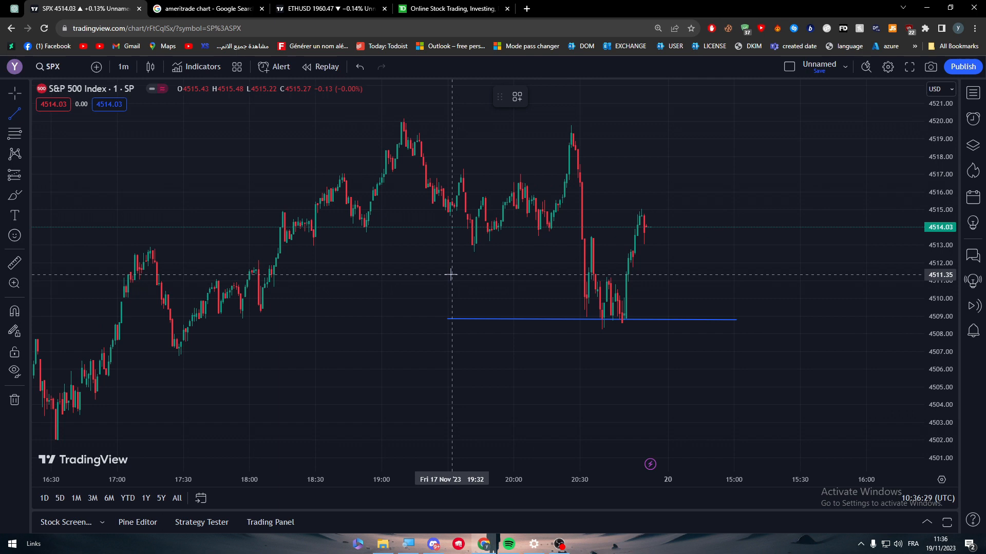
Step: Draw a second horizontal line near 4511 across the bounce and align it with the candles
left_click_drag(450, 272, 799, 272)
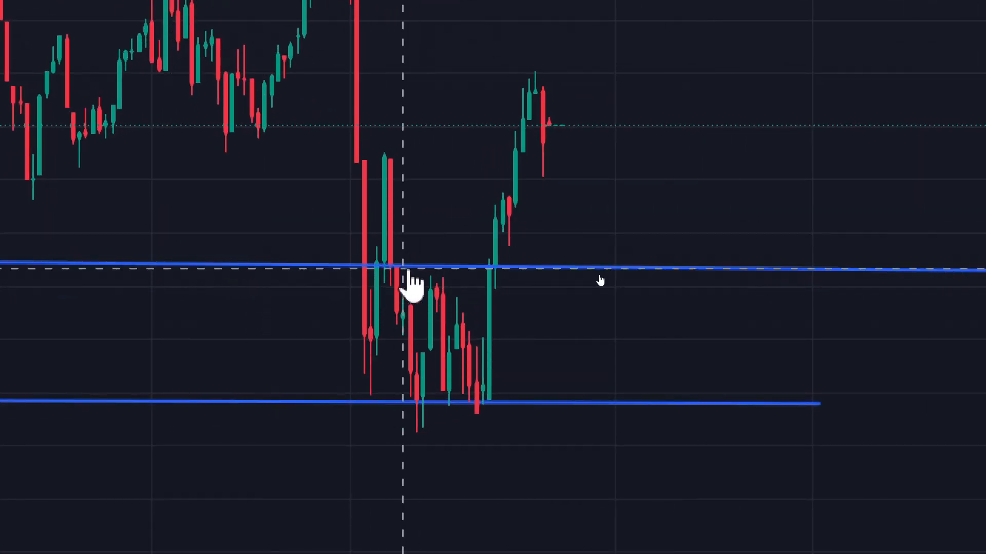
left_click_drag(412, 286, 421, 261)
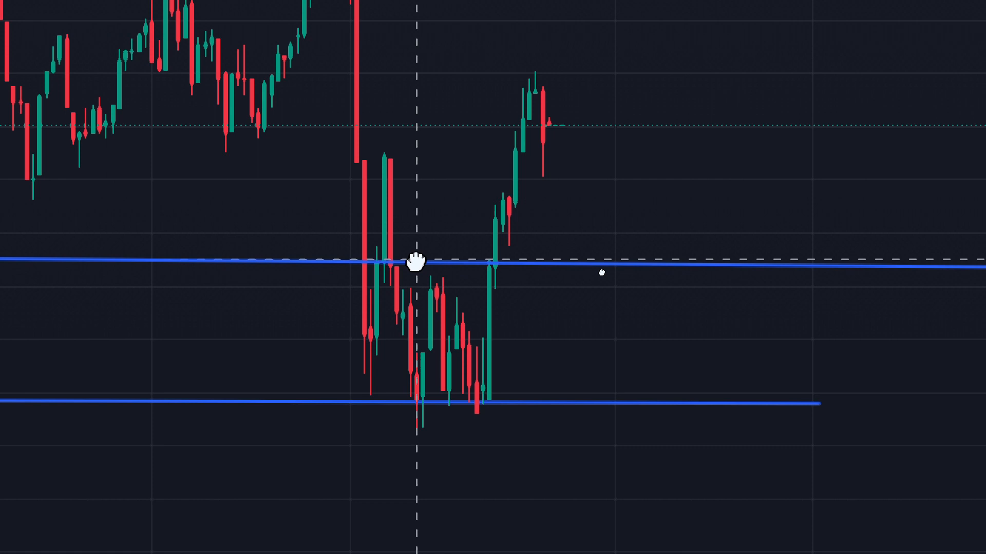
left_click_drag(416, 263, 328, 292)
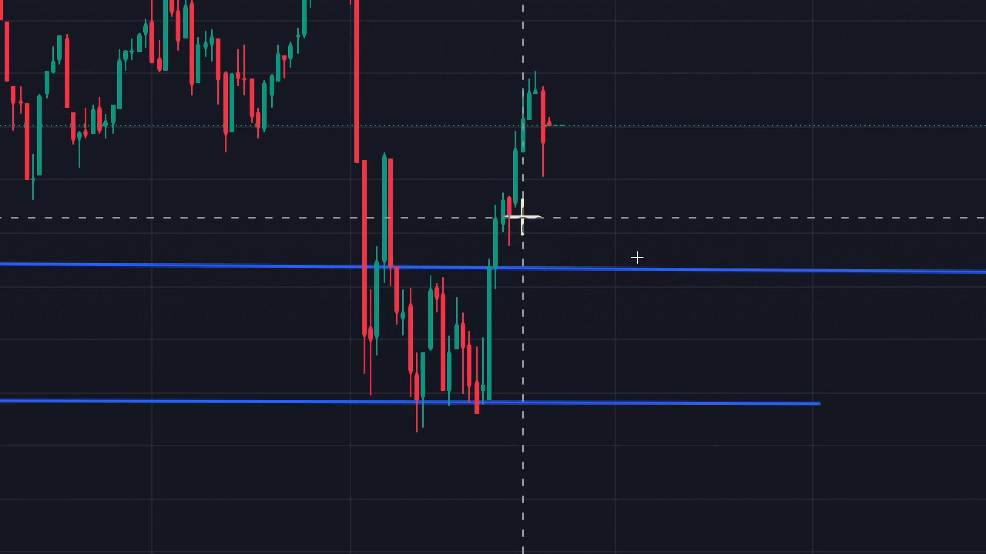
mouse_move(420, 165)
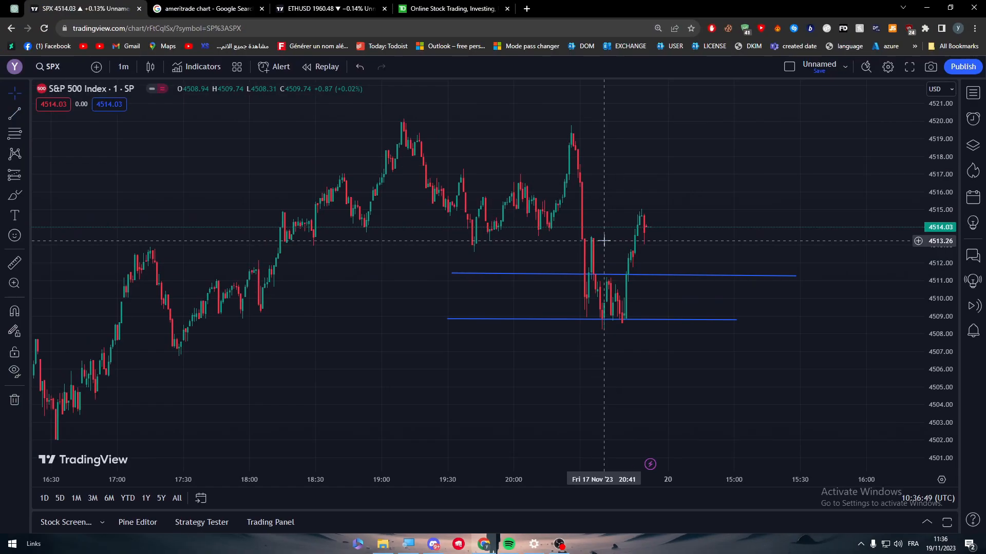
mouse_move(528, 276)
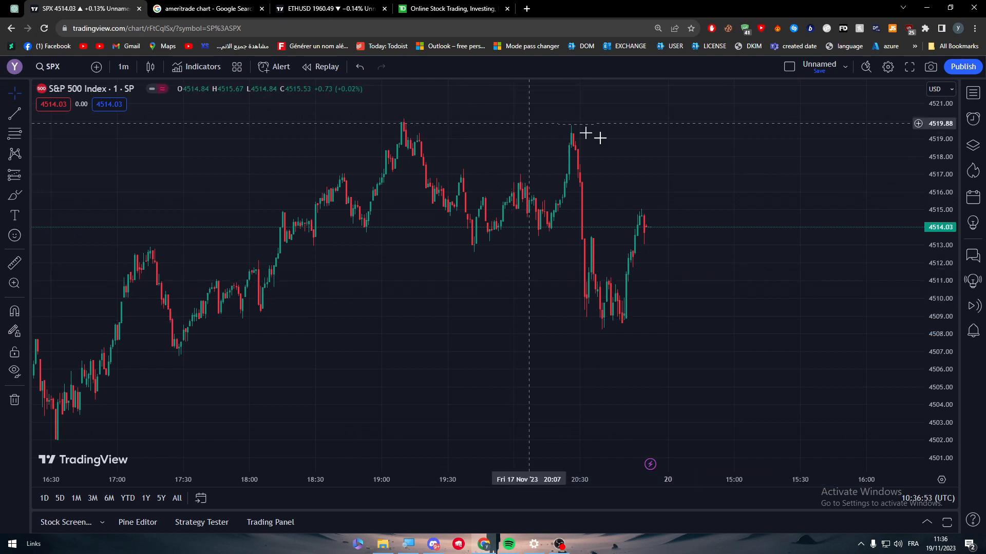
mouse_move(408, 114)
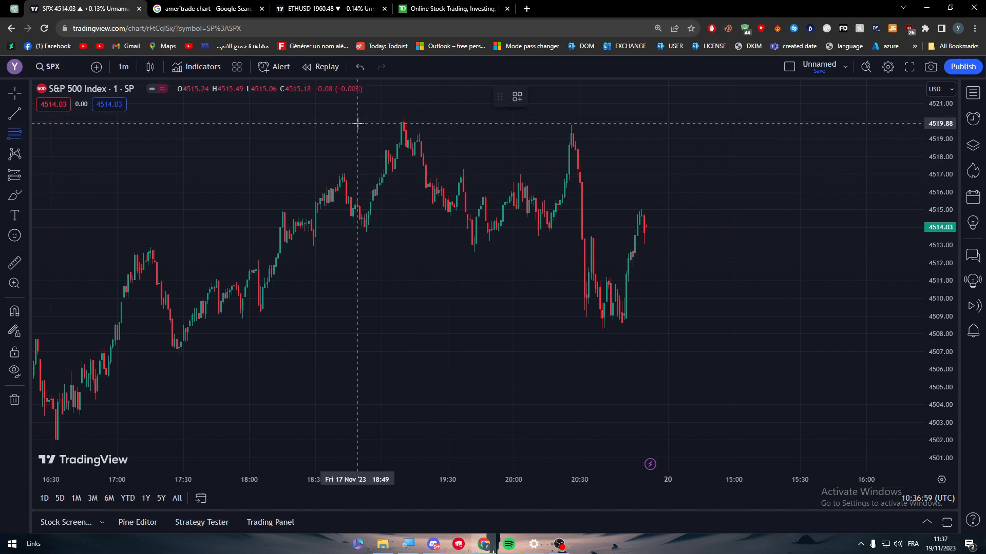
mouse_move(570, 182)
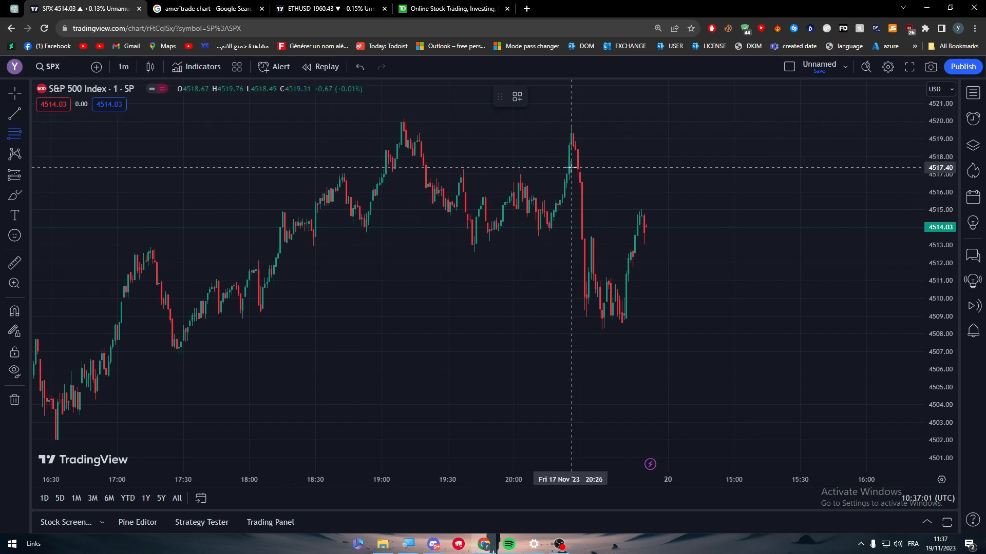
mouse_move(362, 106)
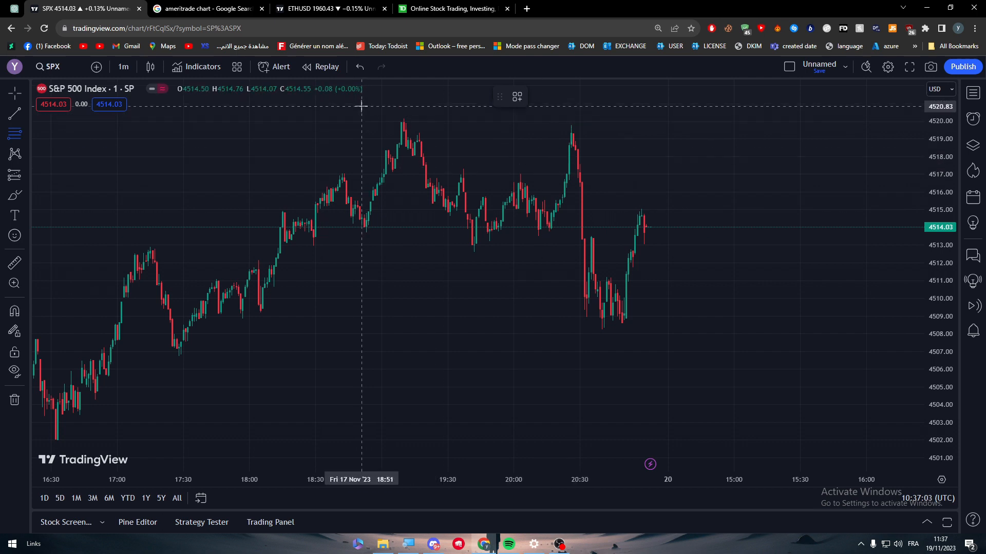
Step: Drag the Fibonacci retracement's low anchor down to 4504.12 and further right
left_click_drag(361, 106, 743, 336)
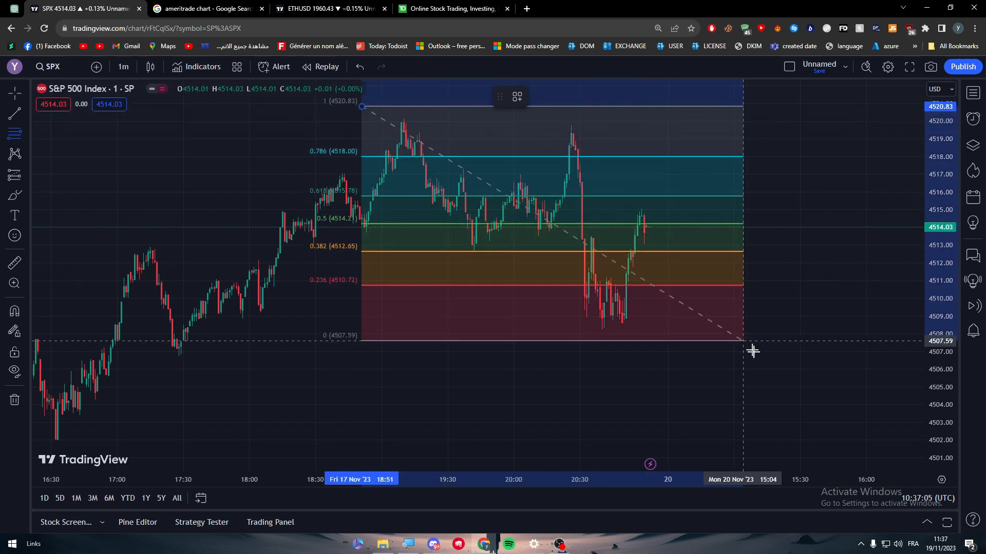
left_click_drag(743, 344, 782, 401)
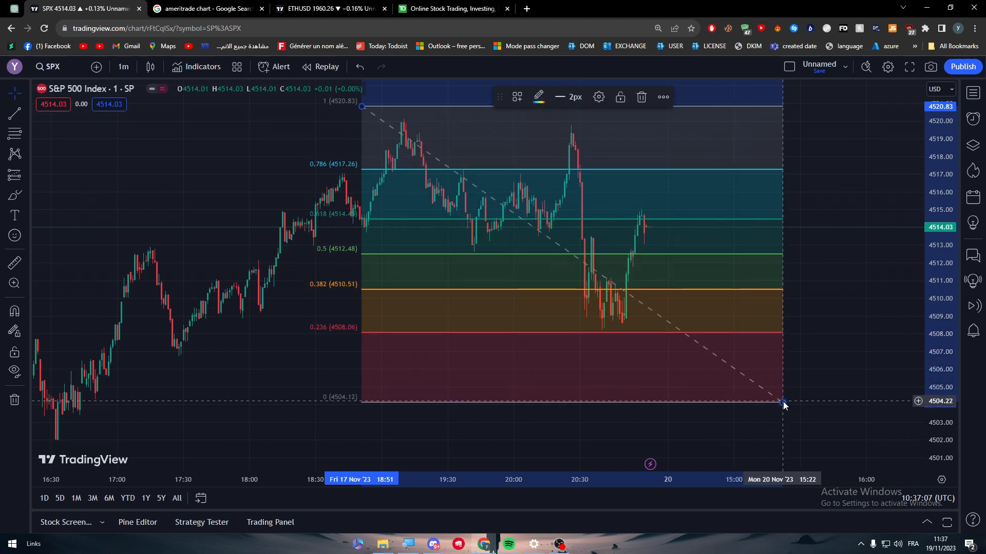
mouse_move(835, 184)
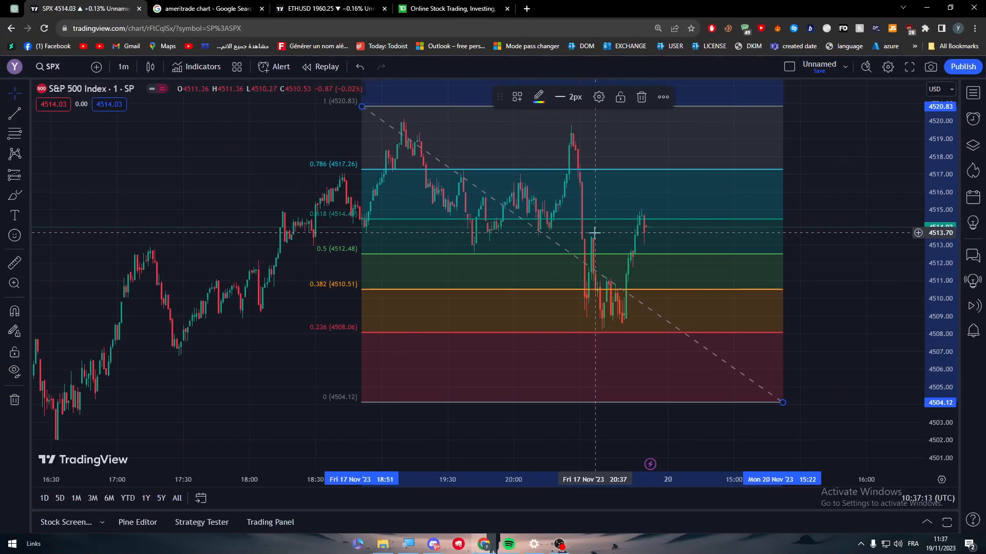
mouse_move(734, 176)
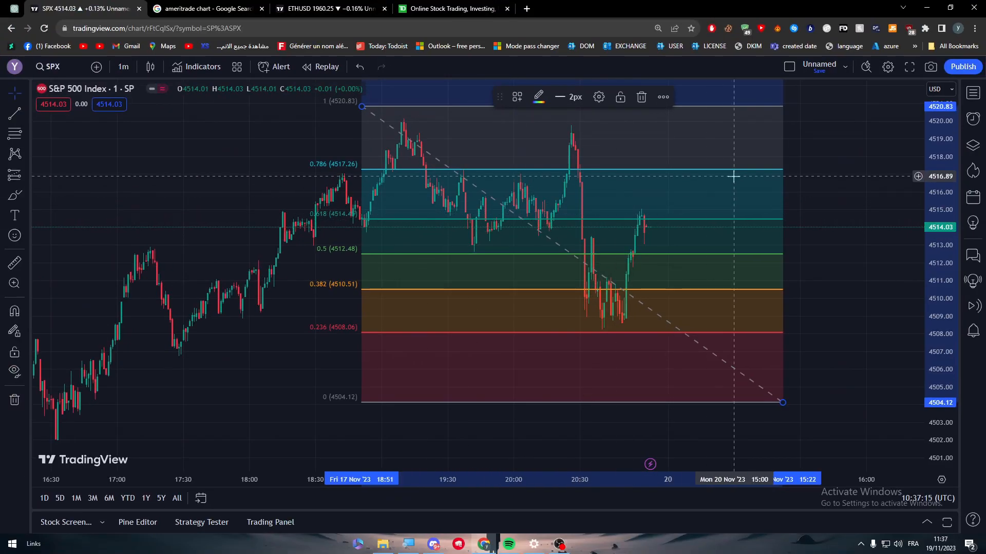
mouse_move(656, 257)
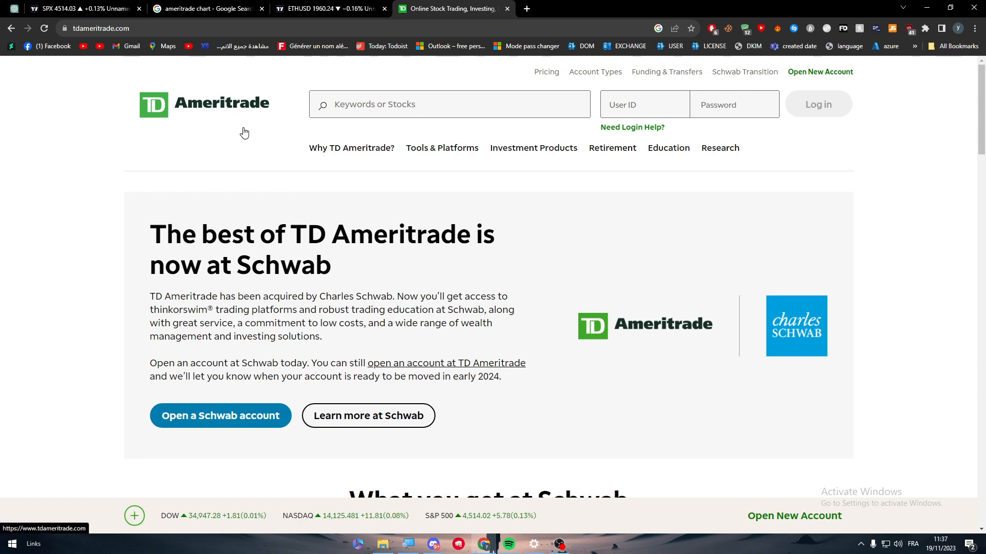
mouse_move(865, 167)
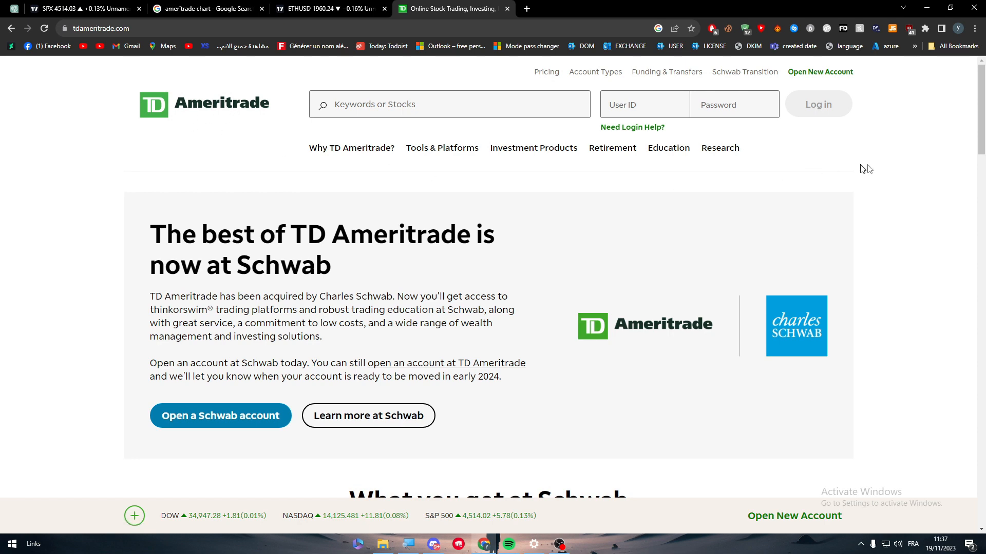
Step: Scroll the TD Ameritrade homepage to the thinkorswim section, then return to the SPX chart tab
scroll("down", 3)
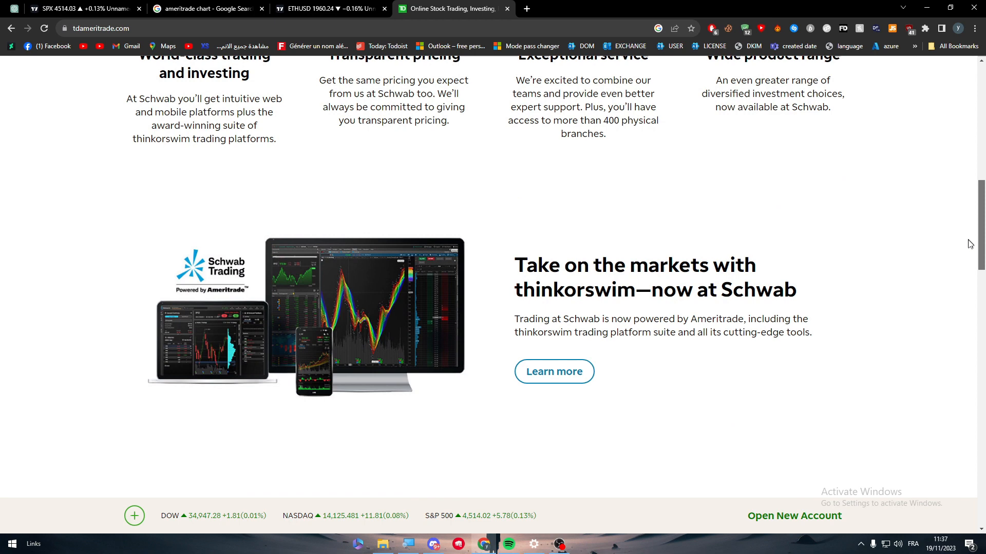
scroll("down", 3)
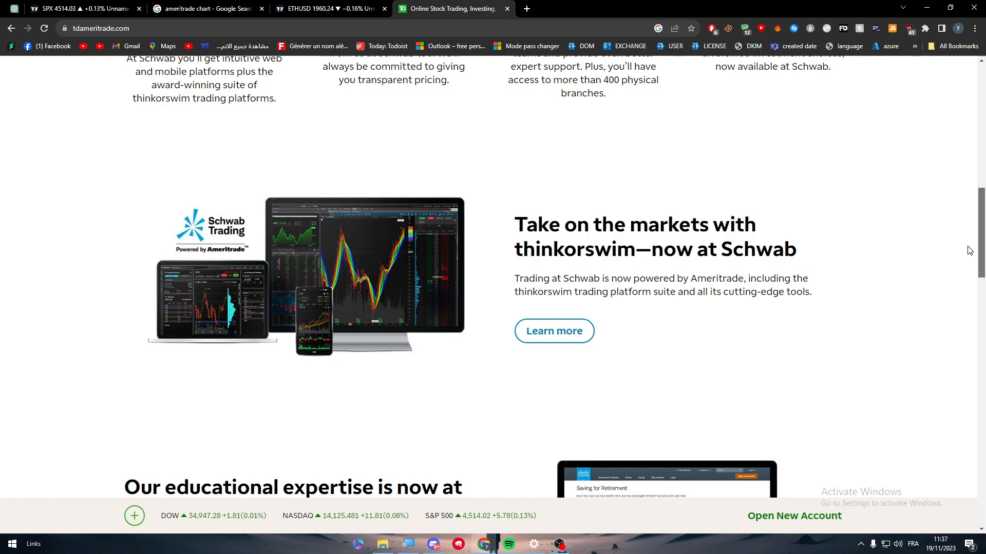
scroll("down", 3)
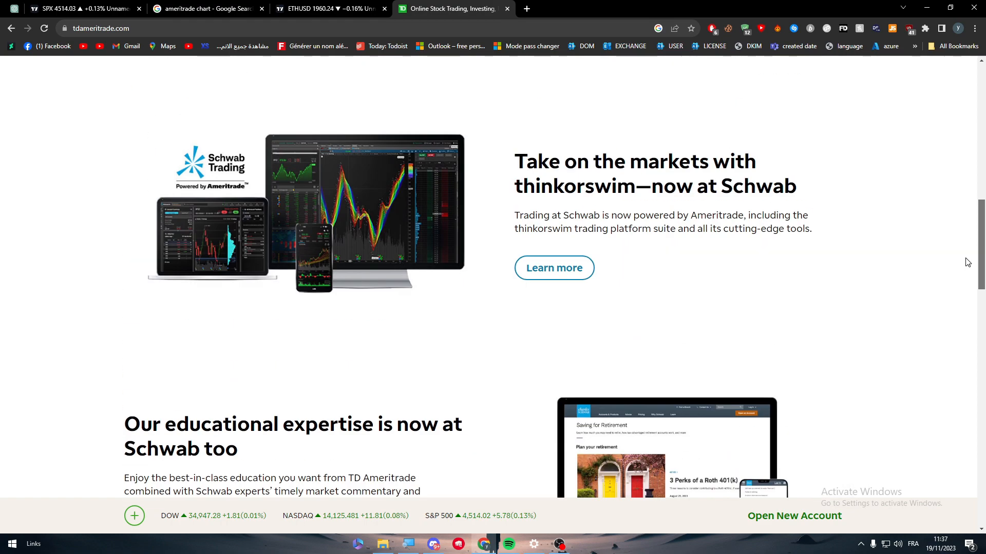
mouse_move(867, 160)
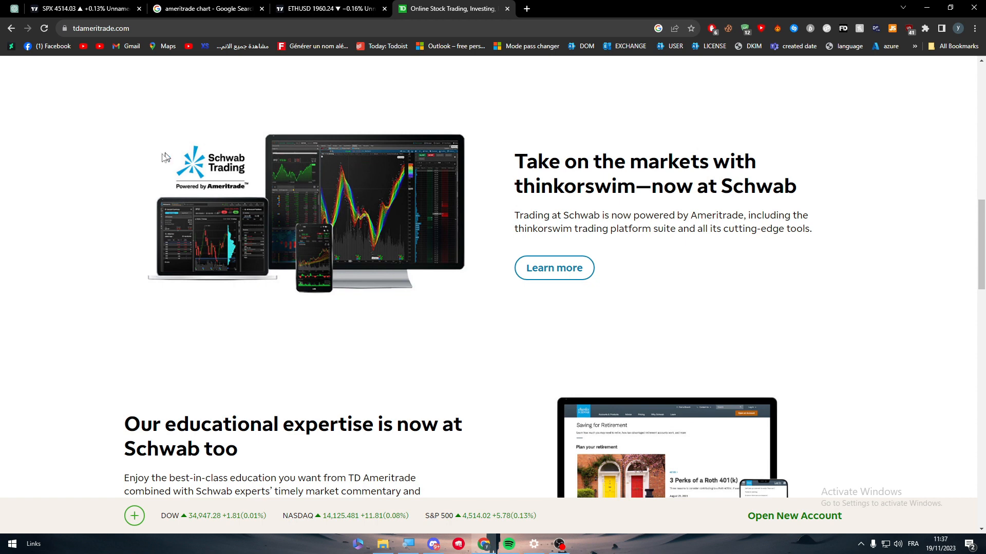
mouse_move(407, 212)
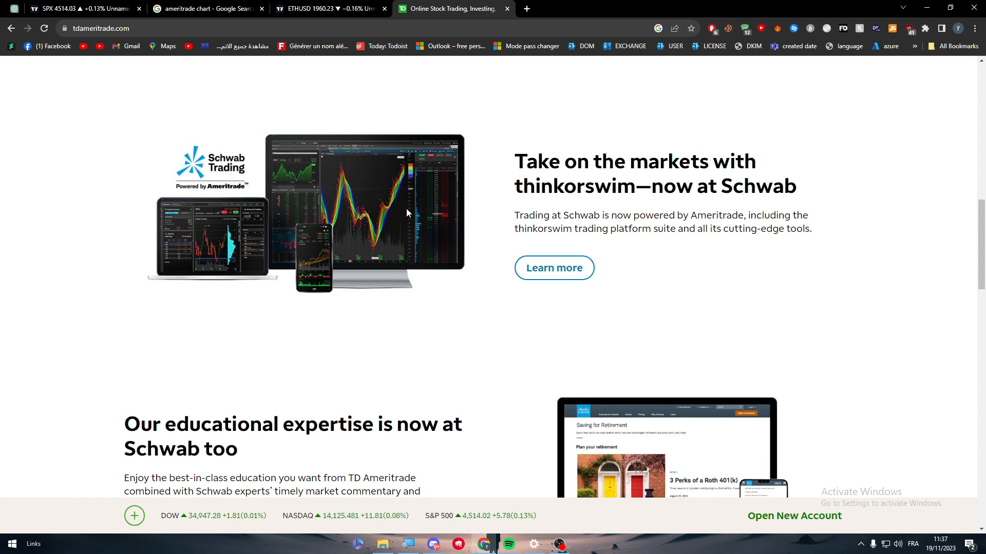
left_click(82, 9)
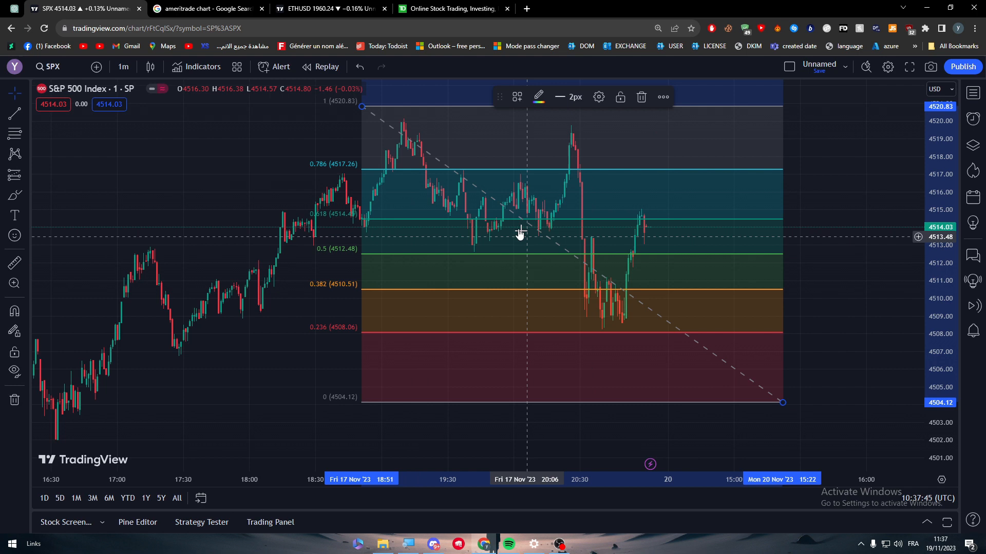
mouse_move(321, 165)
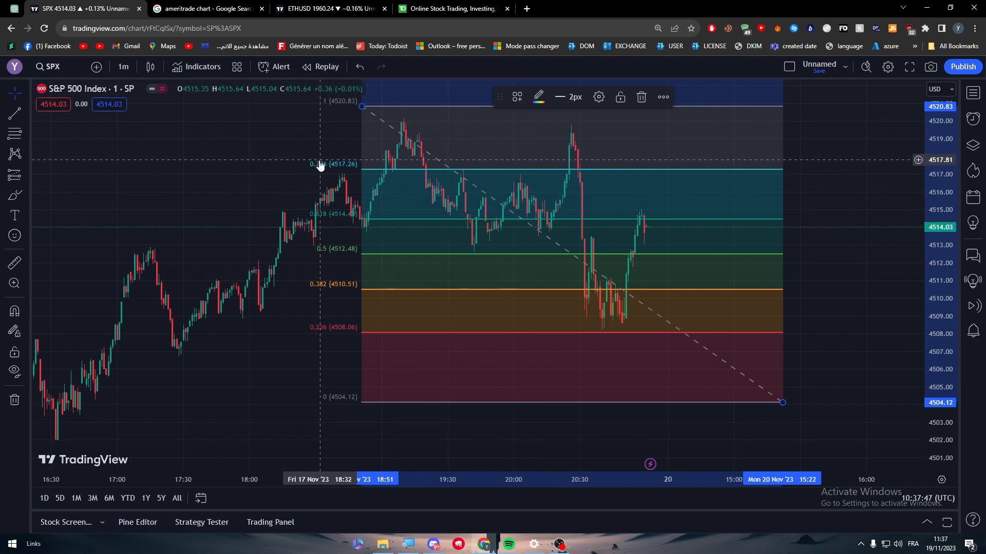
mouse_move(192, 114)
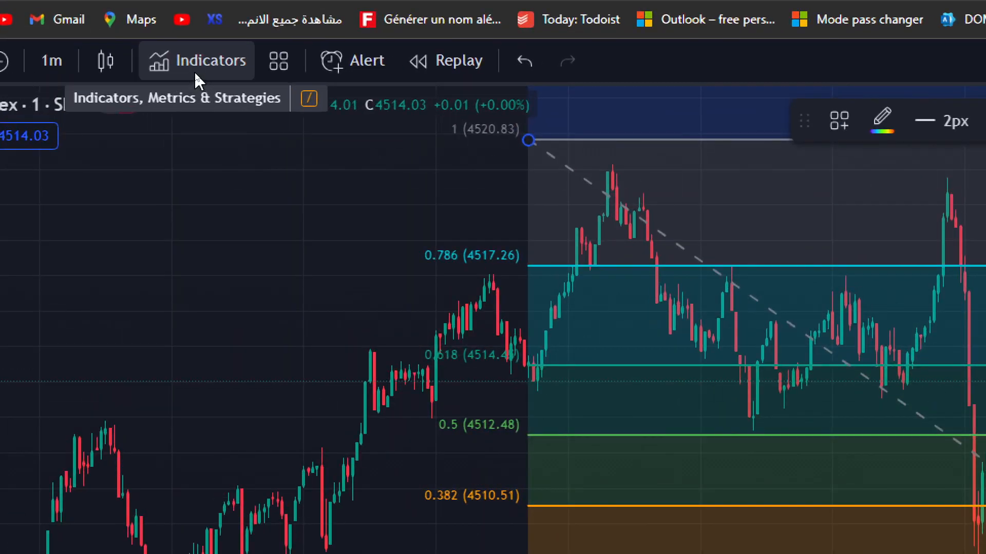
Step: Open the Indicators, Metrics & Strategies library from the top toolbar
left_click(196, 60)
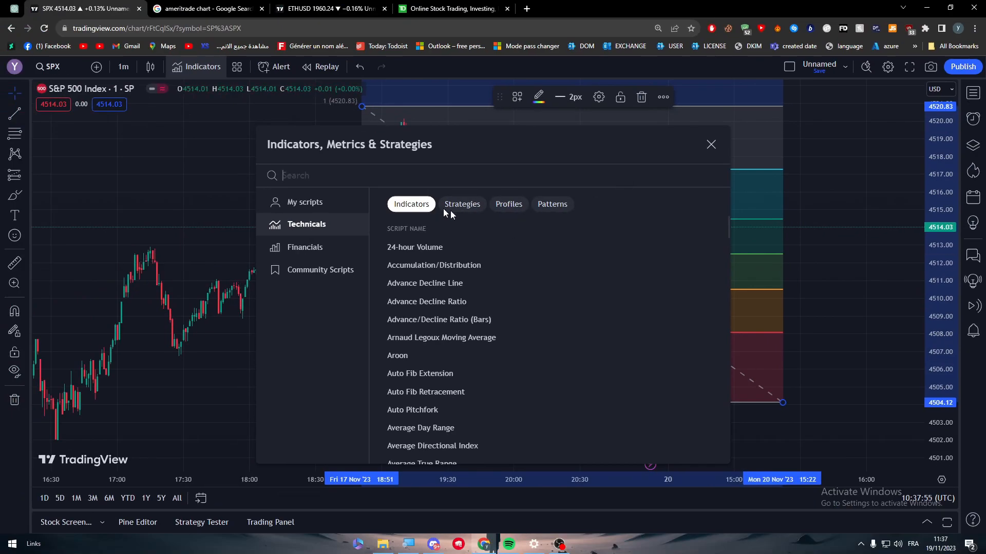
Step: Add Greedy Strategy from the built-in strategies list and dismiss the upgrade prompt
left_click(508, 203)
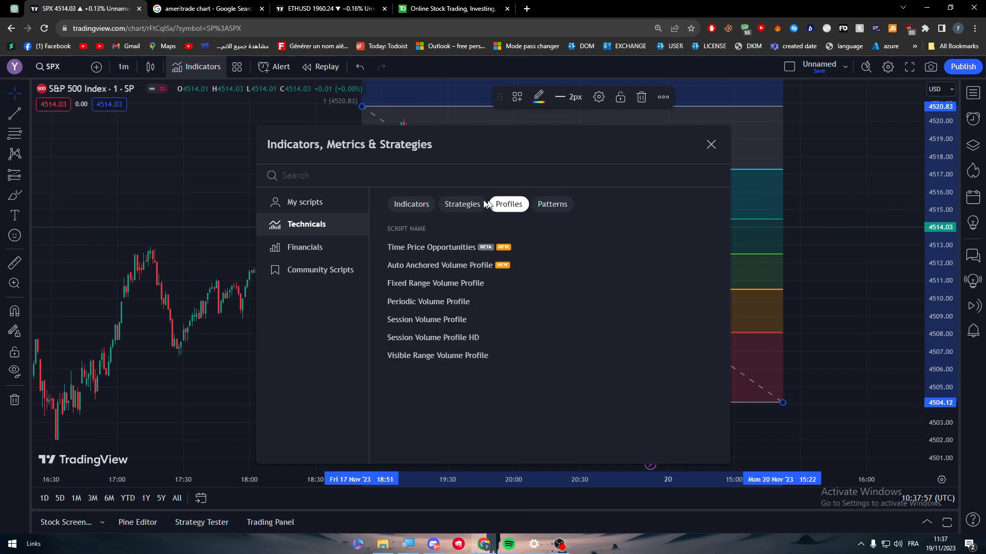
left_click(461, 203)
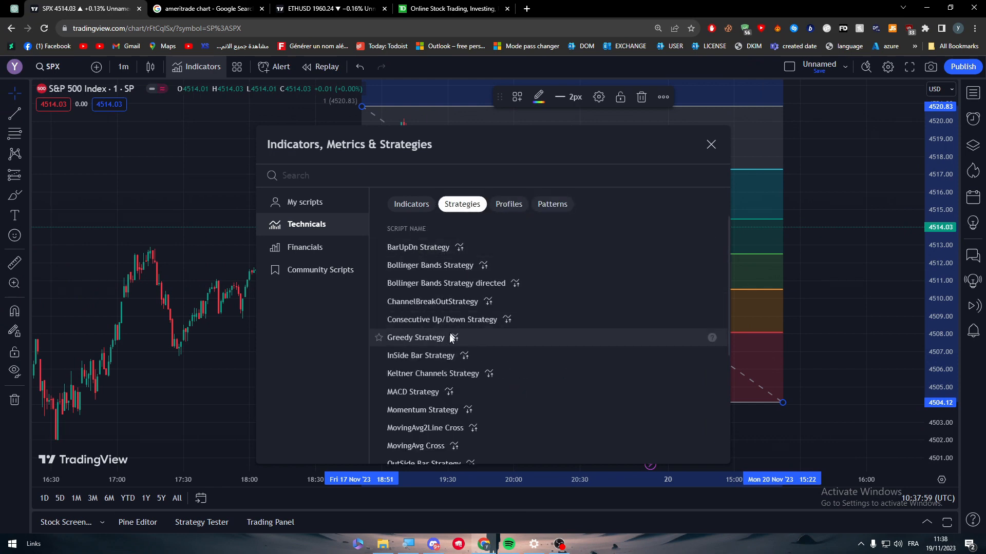
left_click(415, 337)
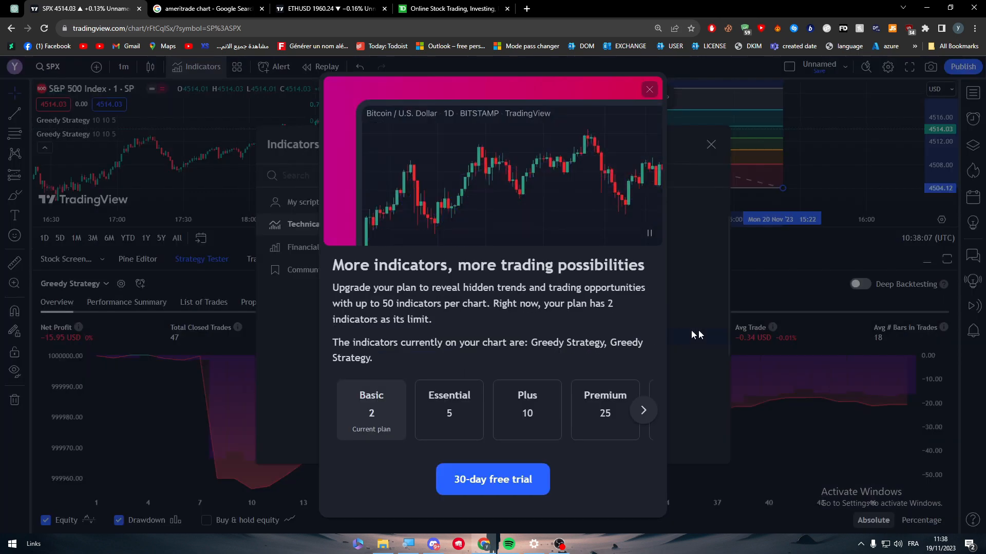
left_click(648, 89)
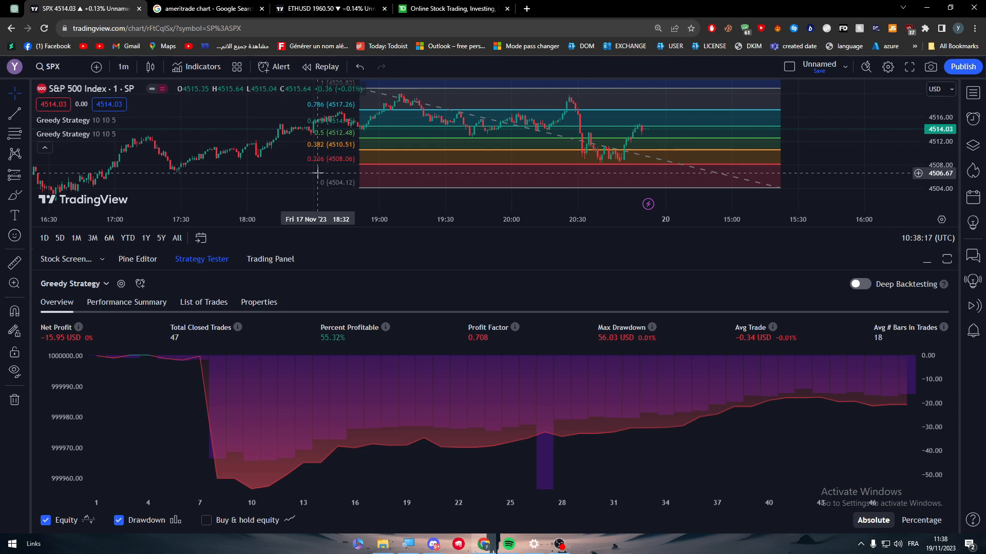
mouse_move(442, 278)
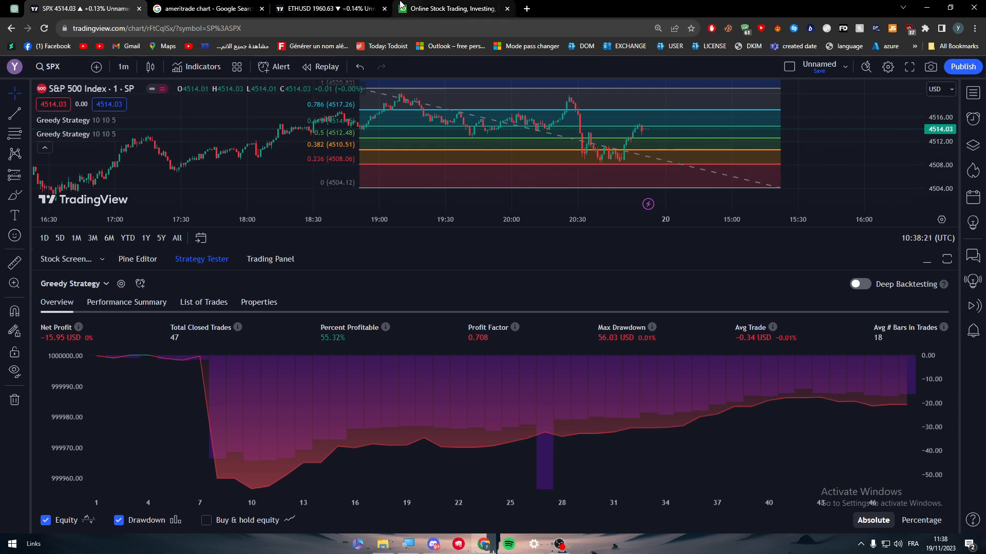
Step: Switch to the TD Ameritrade homepage browser tab
left_click(454, 10)
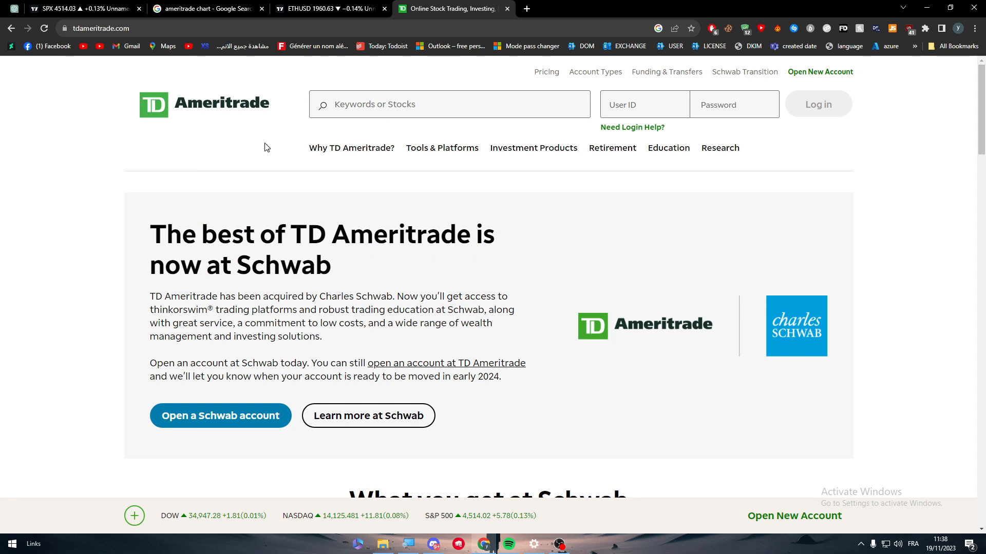
mouse_move(247, 157)
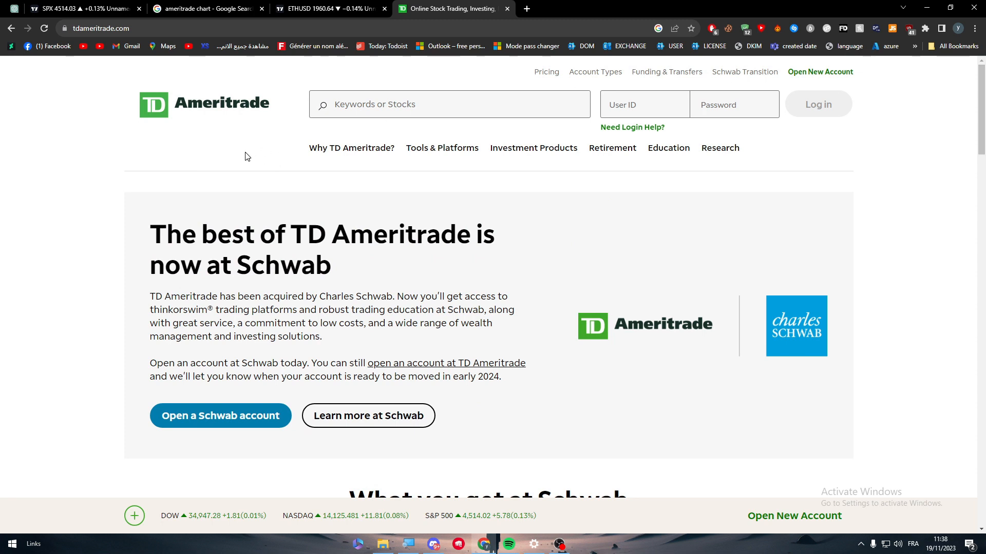
left_click(77, 9)
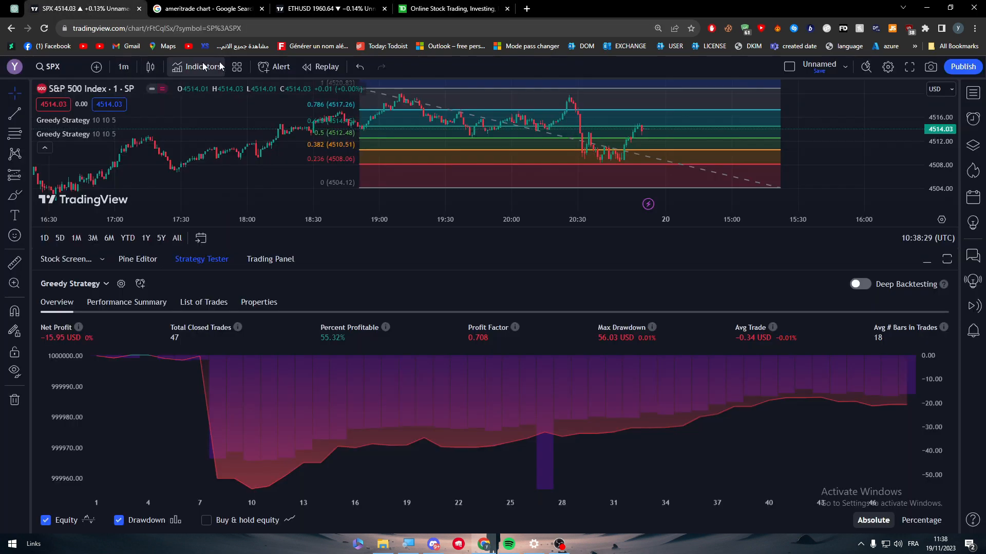
left_click(454, 9)
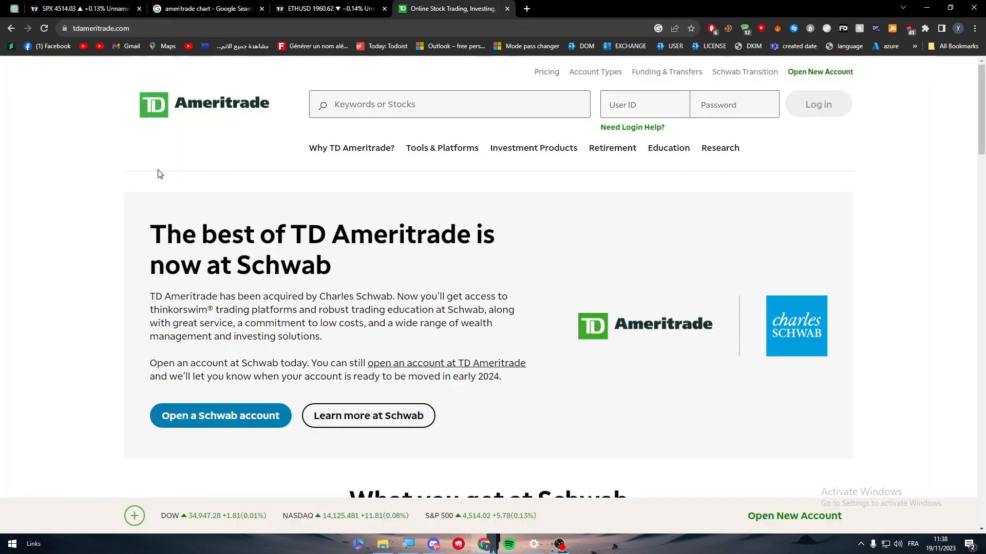
mouse_move(282, 248)
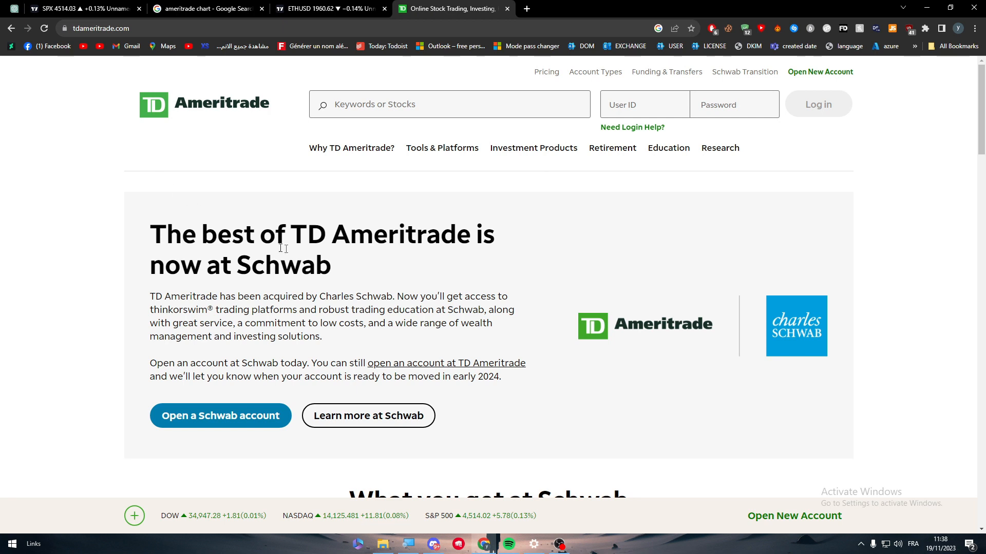